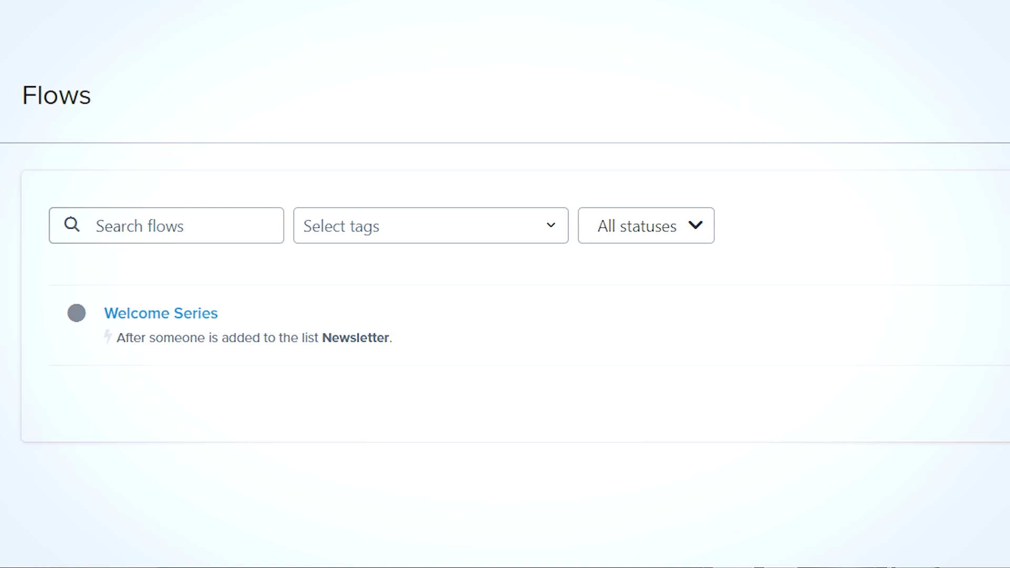
Go to the Signup Forms page to see the form template gallery.
click(49, 173)
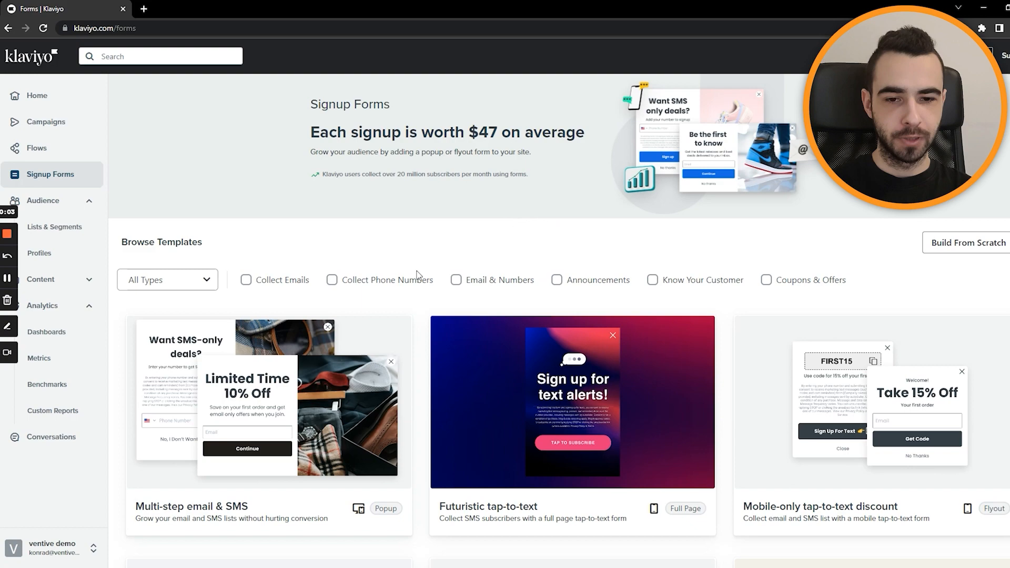
mouse_move(851, 337)
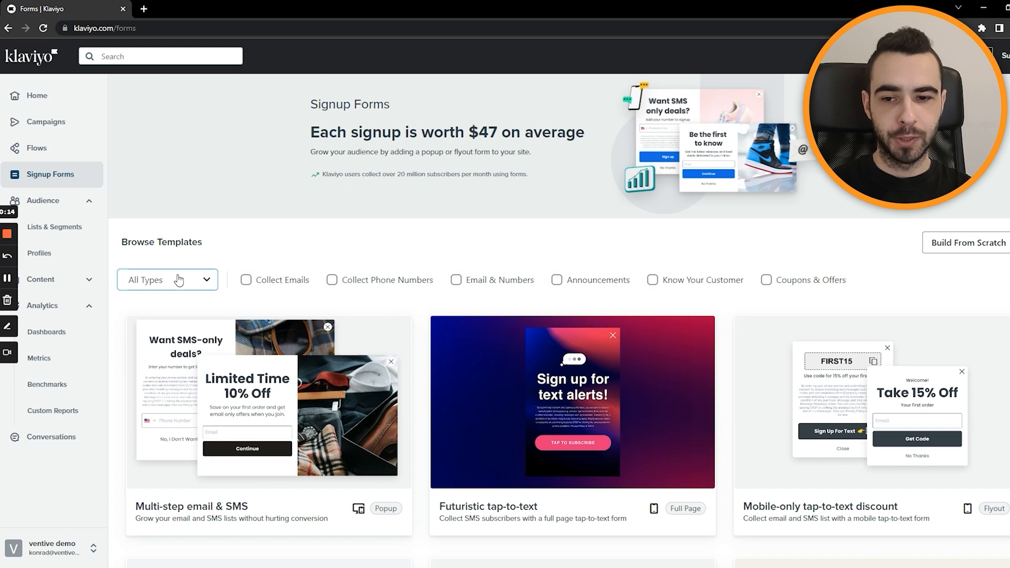
Filter the templates by Popup, then preview Flyout and Embed types before settling on Popup.
click(168, 280)
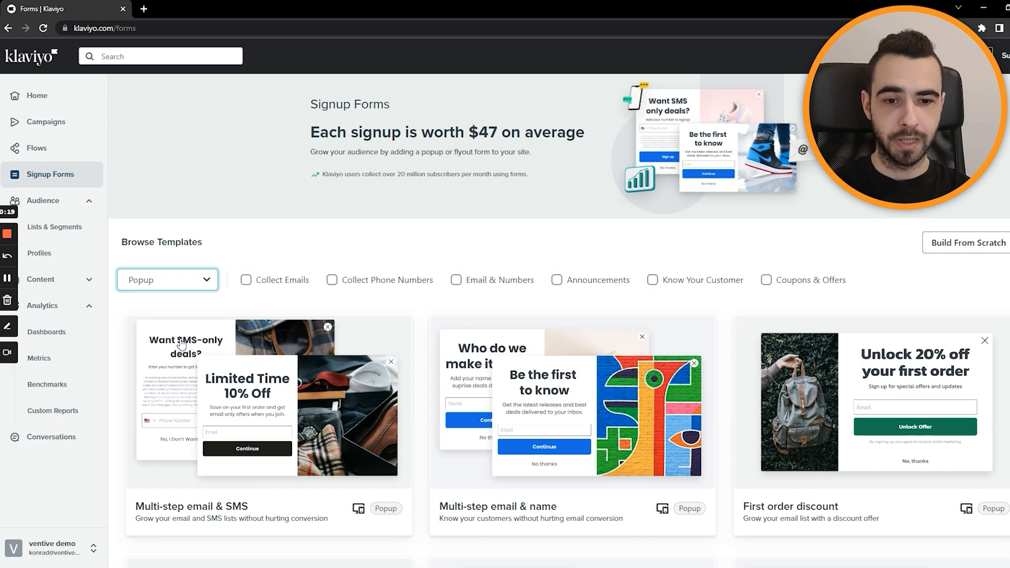
click(167, 280)
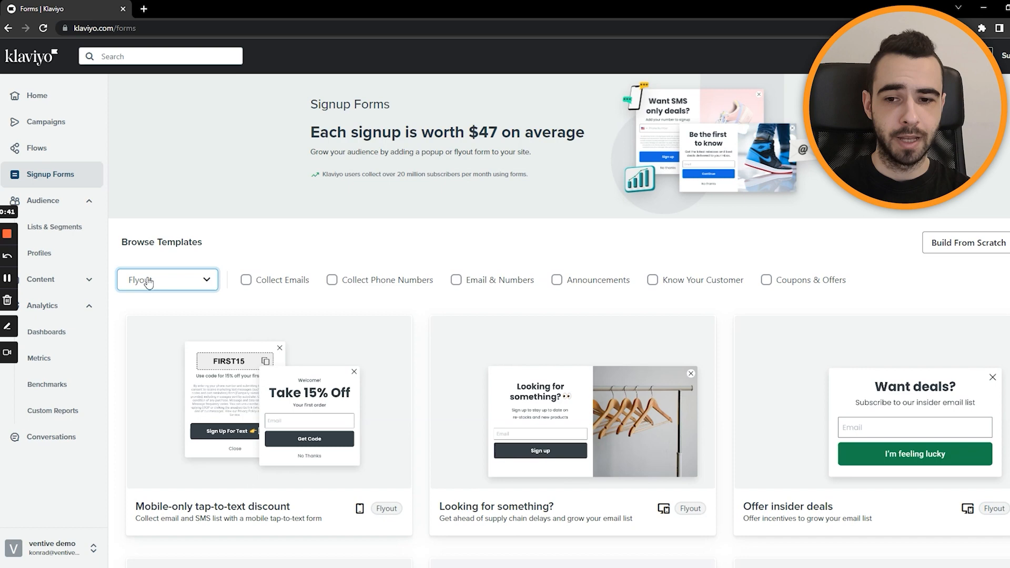
click(167, 280)
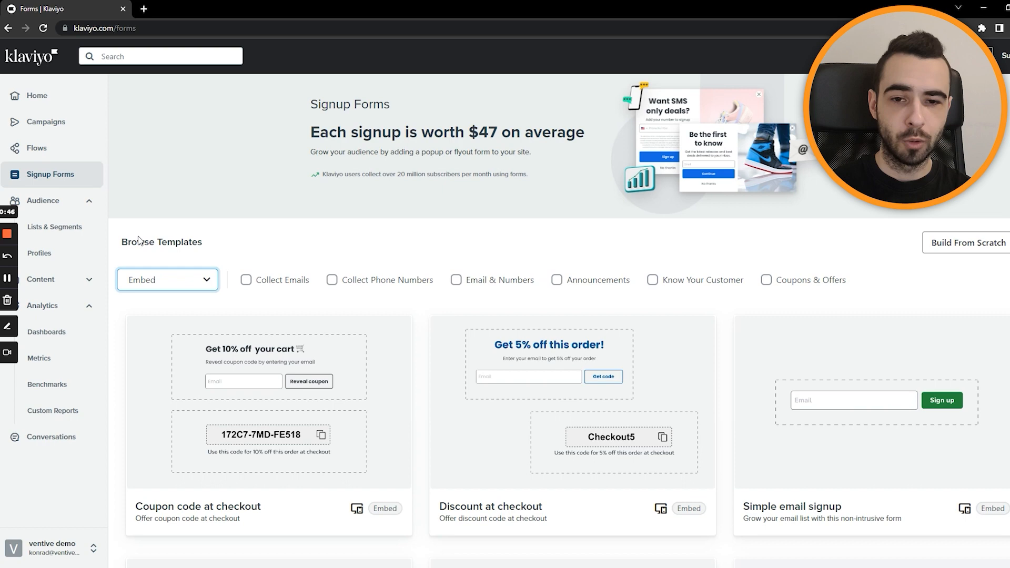
click(167, 279)
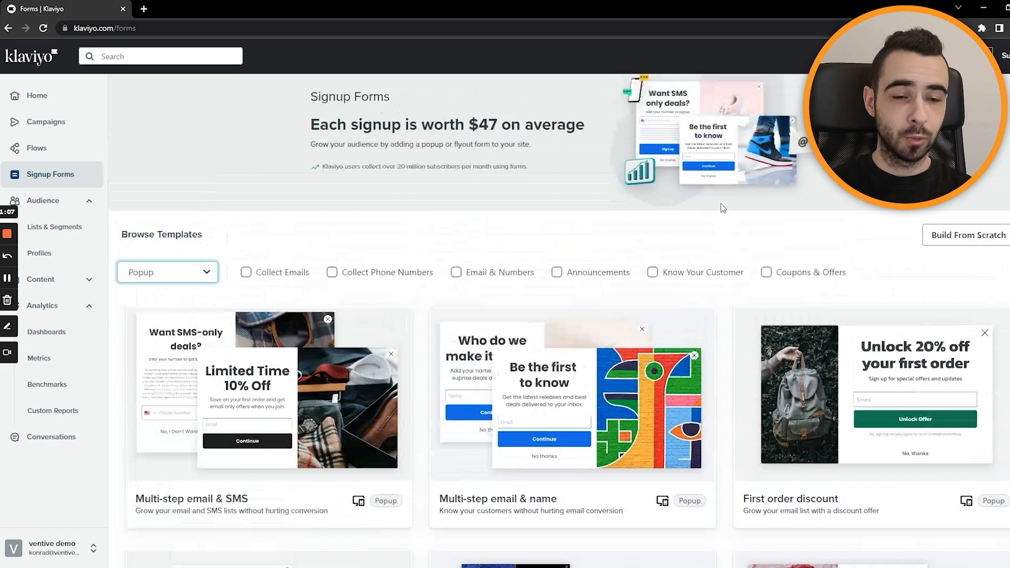
Create the 20% OFF popup from the First order discount template feeding the Newsletter list.
scroll(down, 3)
text(2)
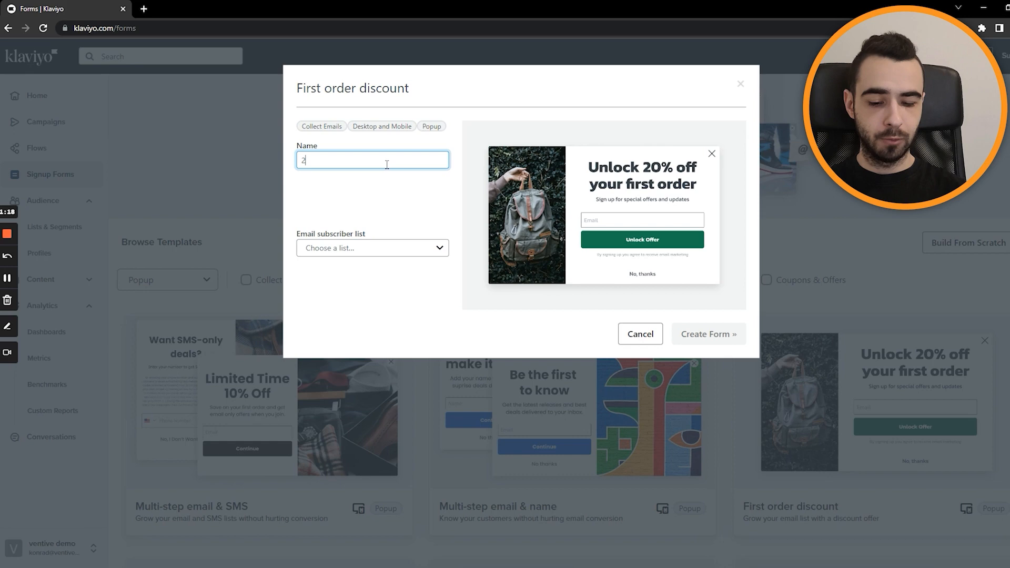
click(707, 334)
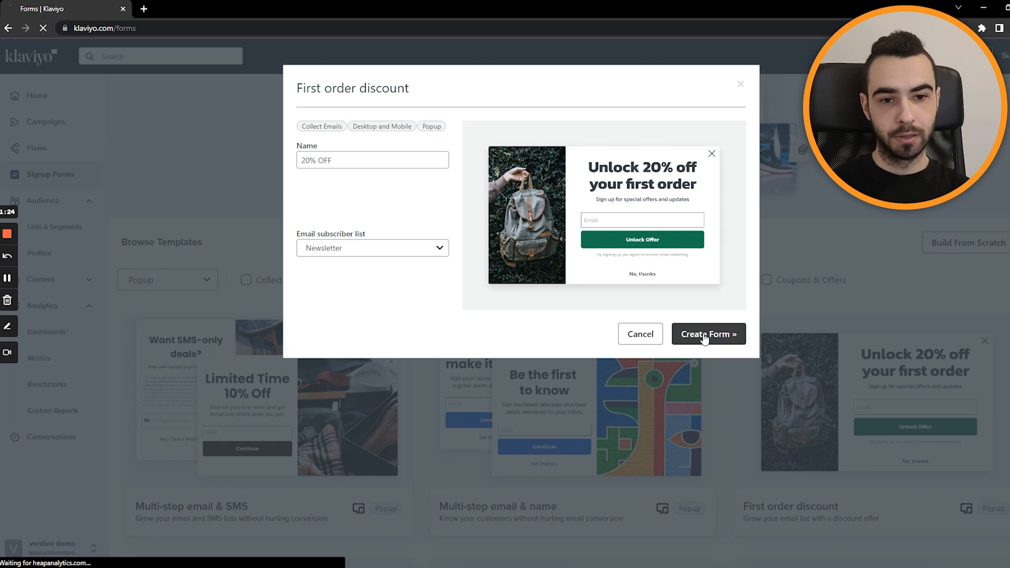
click(707, 335)
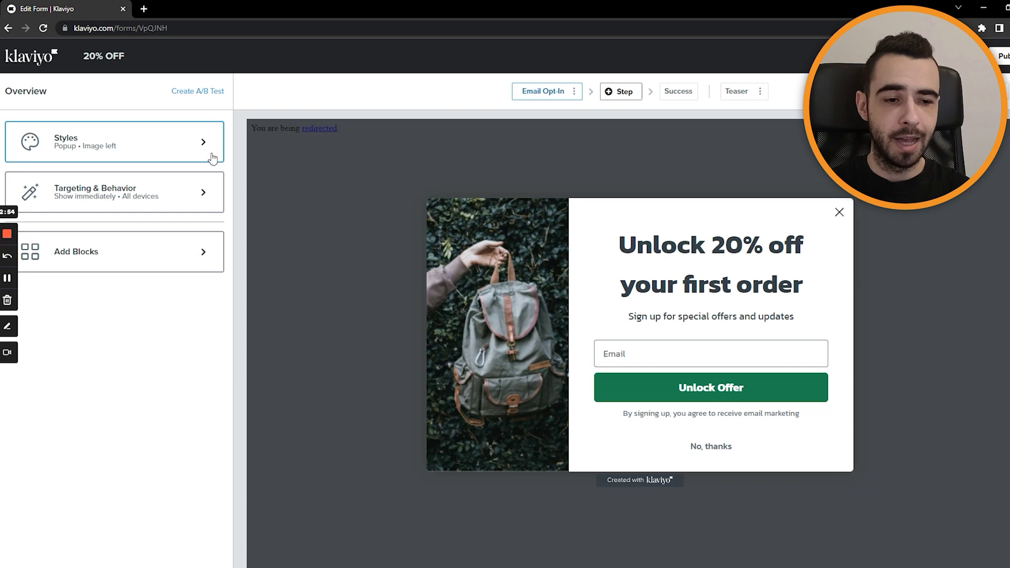
Switch the 20% OFF popup preview to the mobile device view.
click(695, 264)
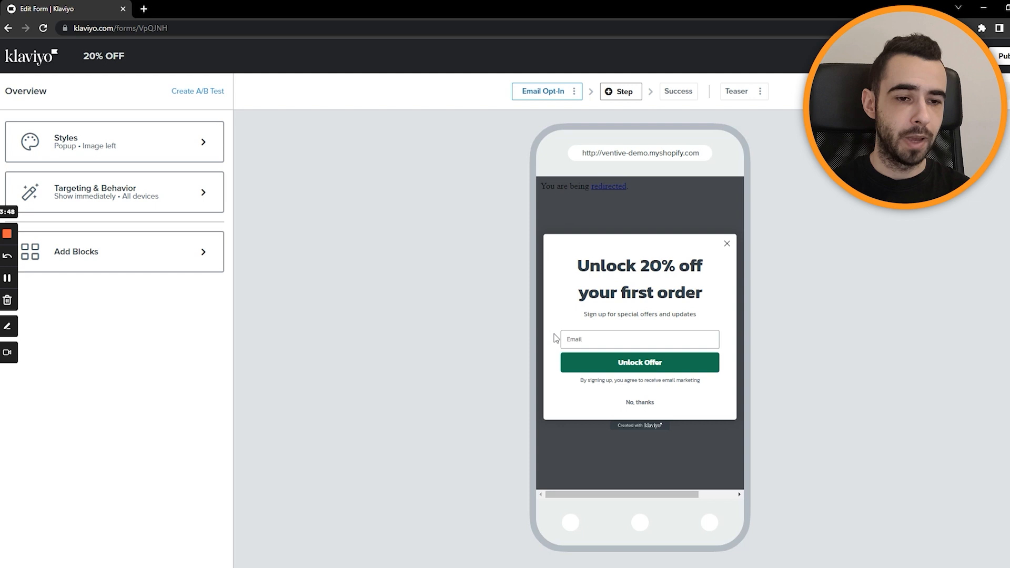
mouse_move(511, 276)
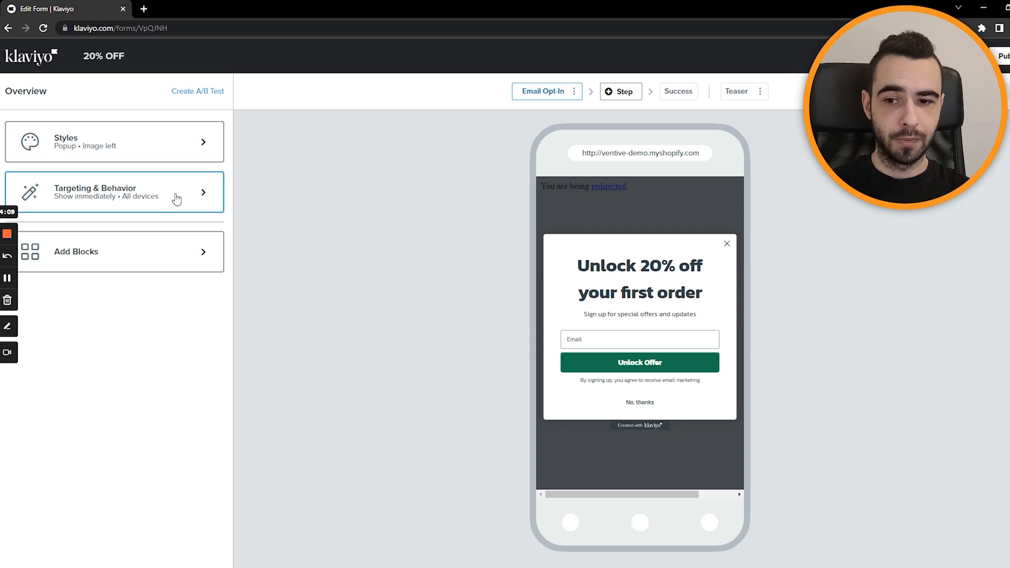
In Targeting & Behavior, set the popup to display based on rules, starting with show-on-exit.
click(114, 191)
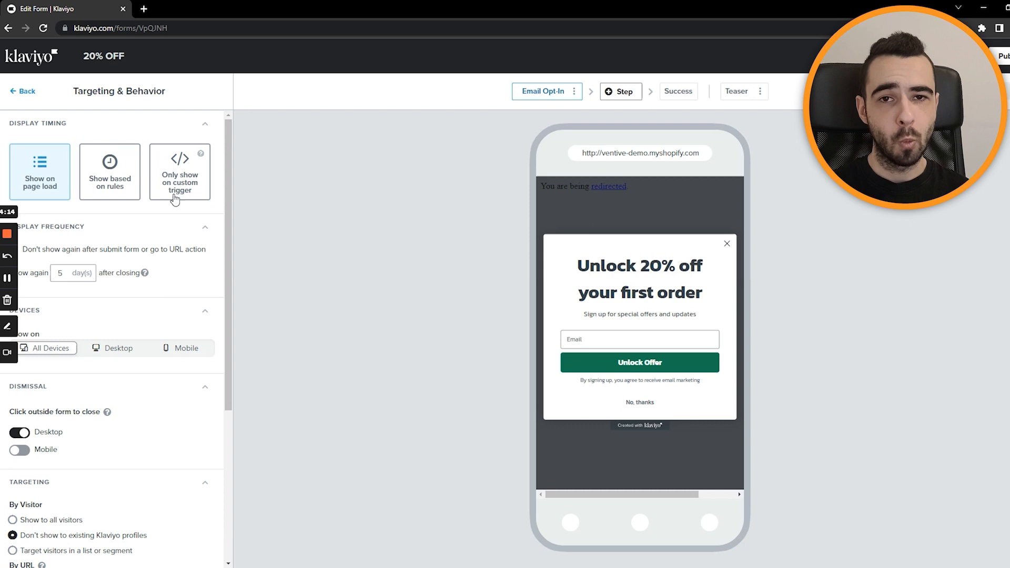
scroll(down, 3)
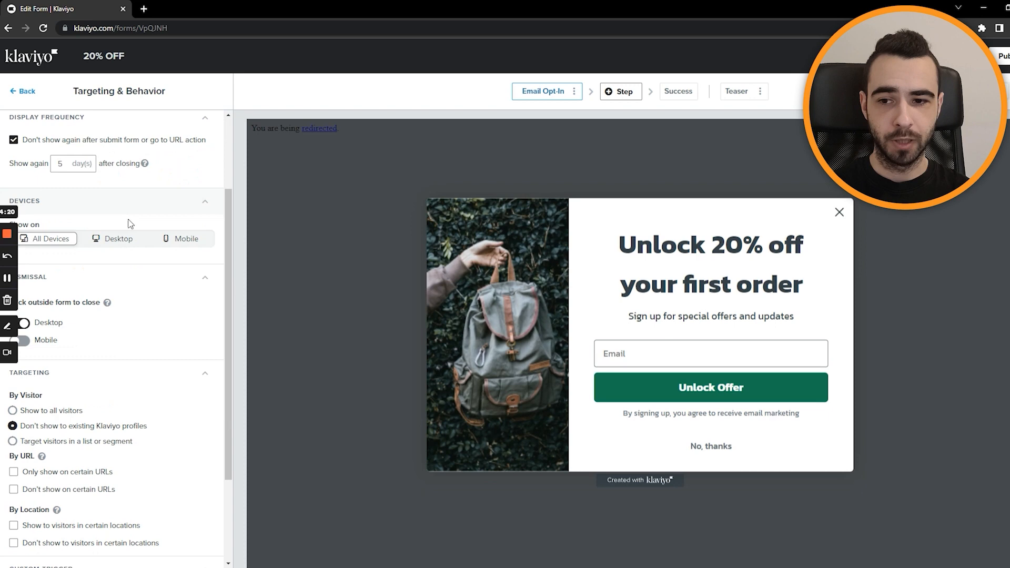
scroll(up, 3)
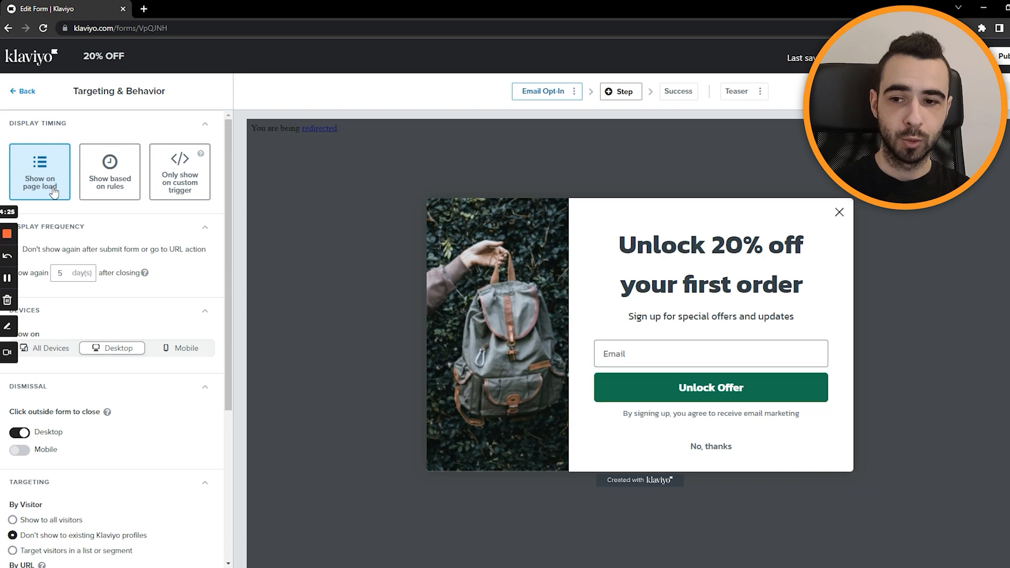
click(108, 171)
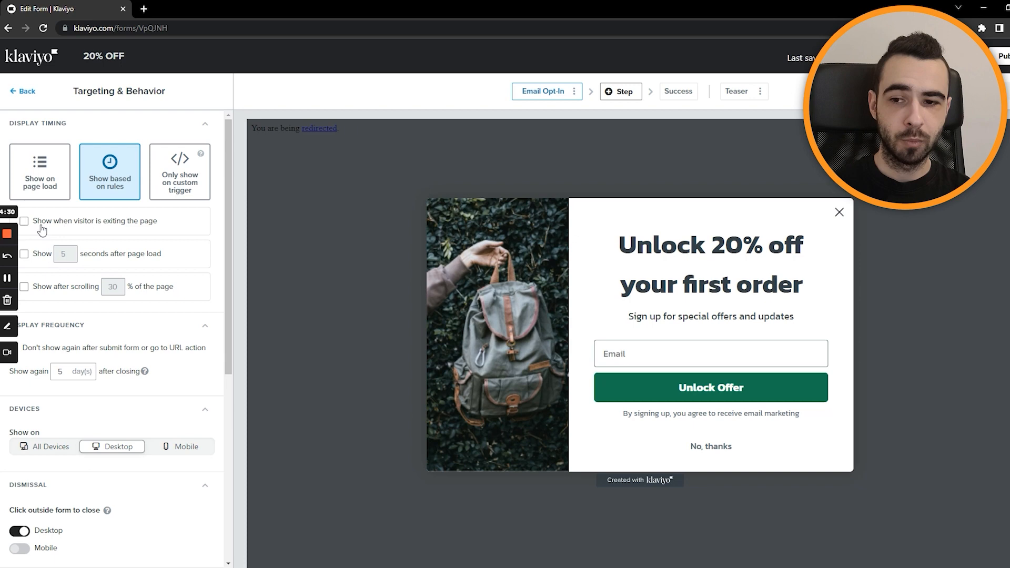
click(25, 221)
text(7)
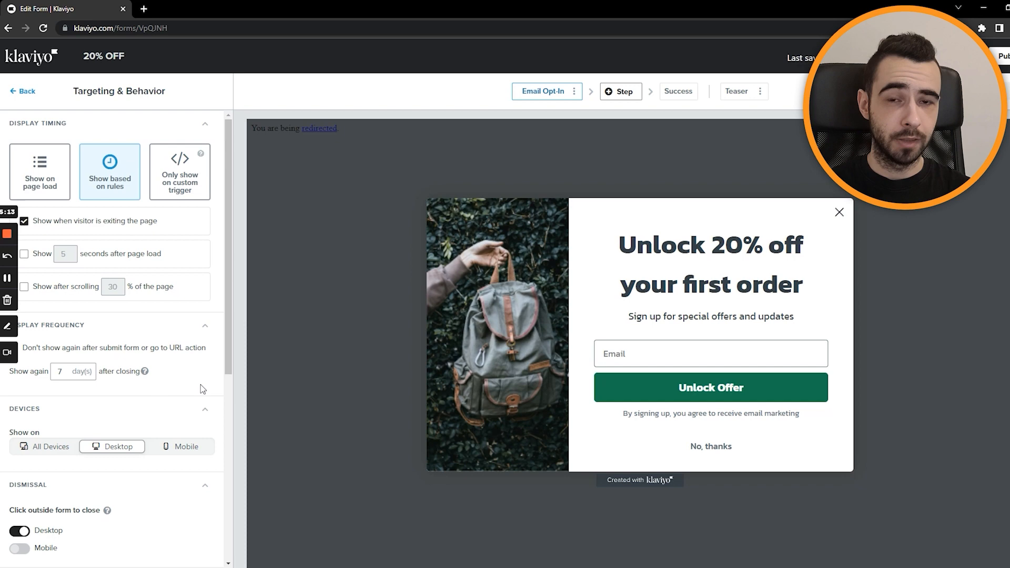
scroll(down, 3)
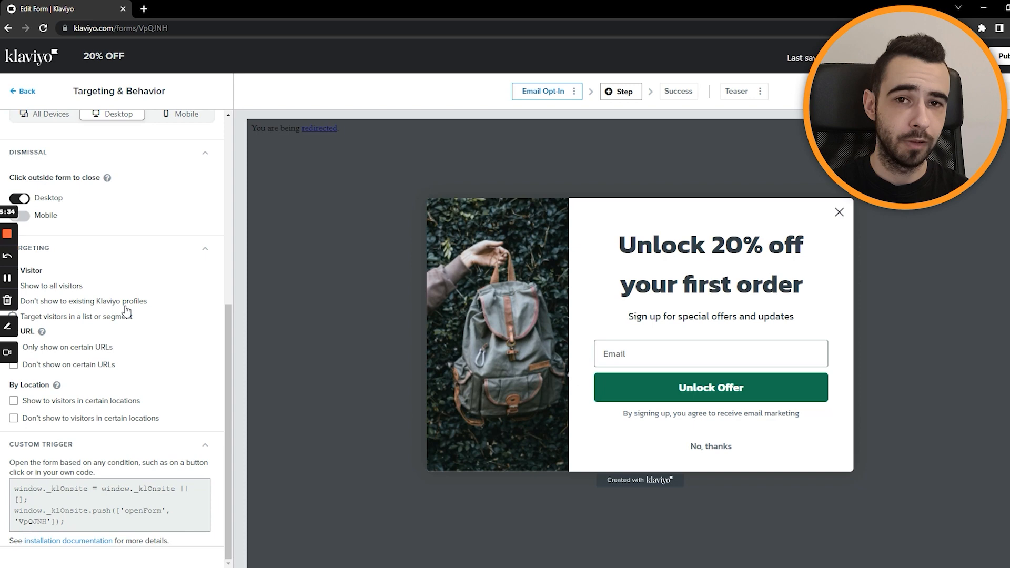
scroll(up, 3)
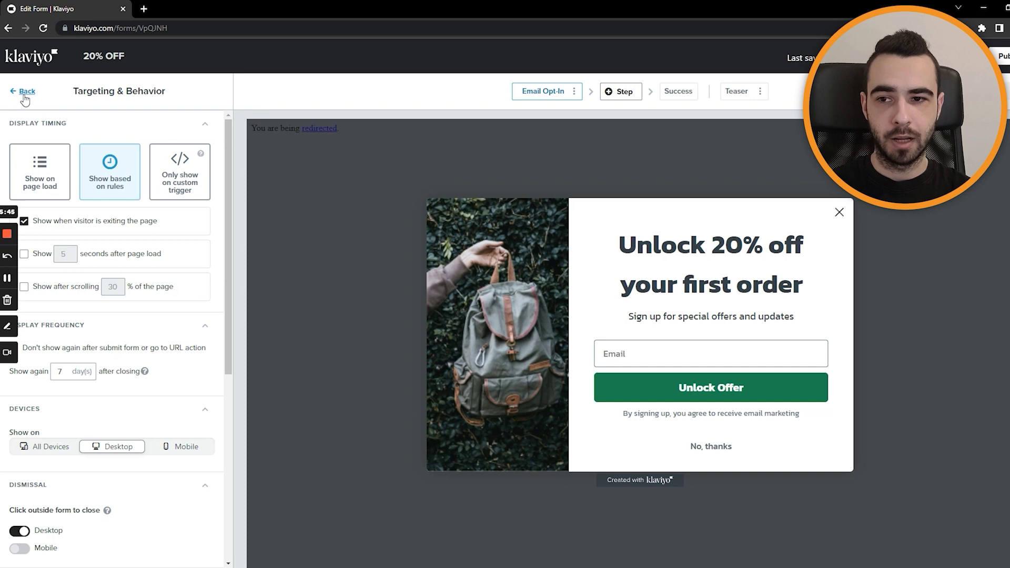
On mobile preview, keep only 'Show after scrolling 30%', disabling the exit and five-second rules.
click(185, 446)
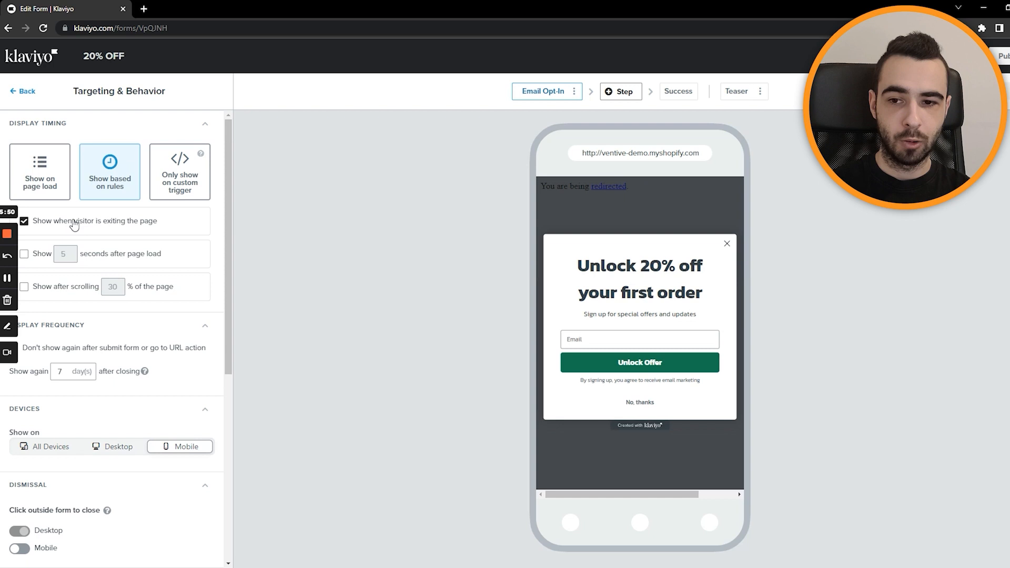
click(24, 254)
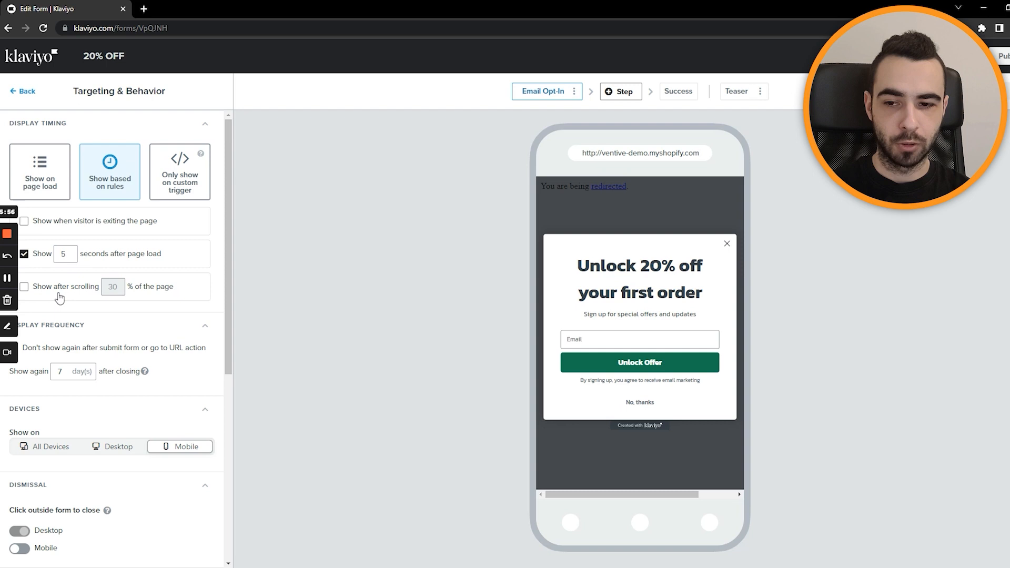
click(25, 286)
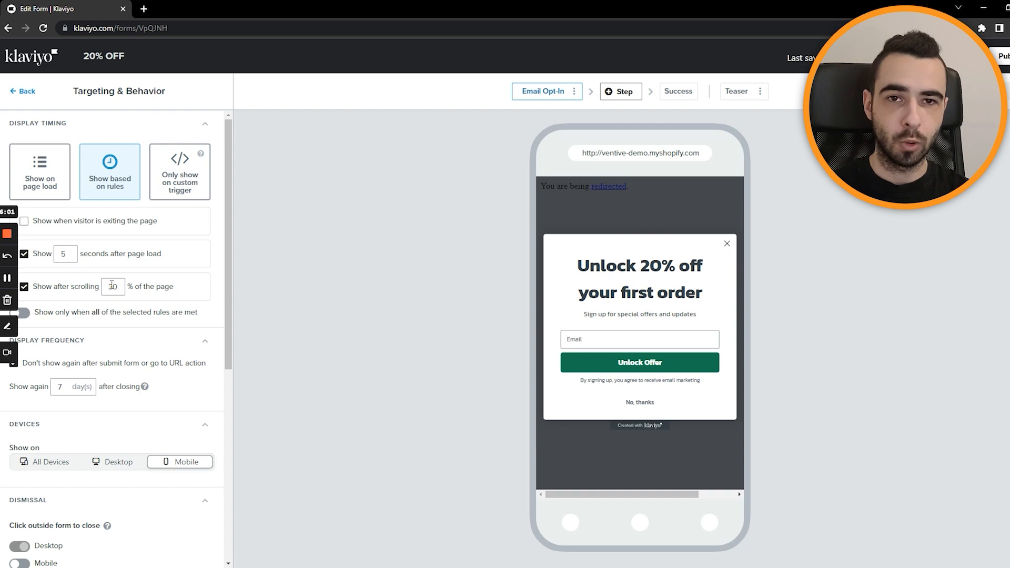
click(24, 253)
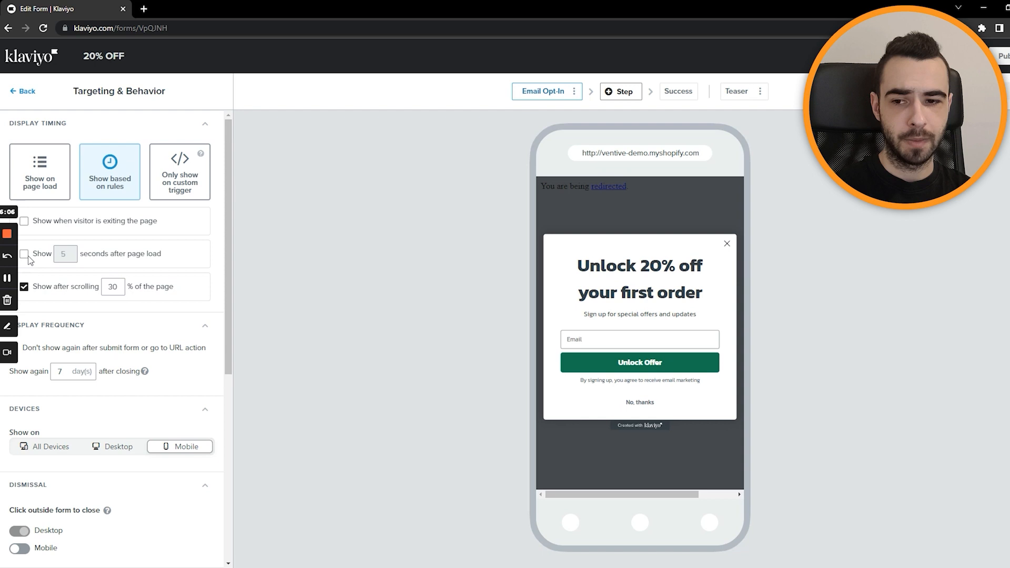
click(24, 254)
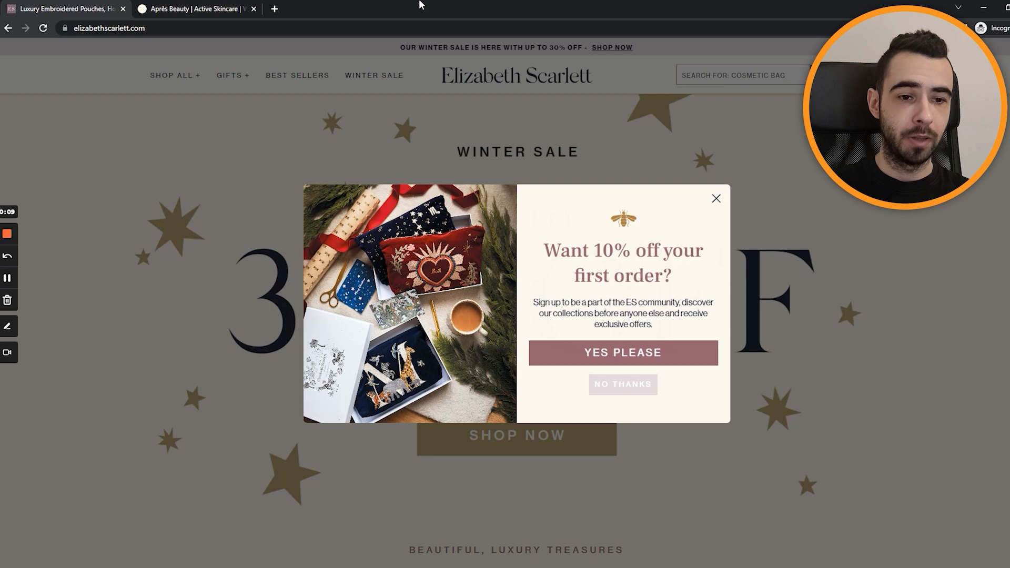
mouse_move(194, 9)
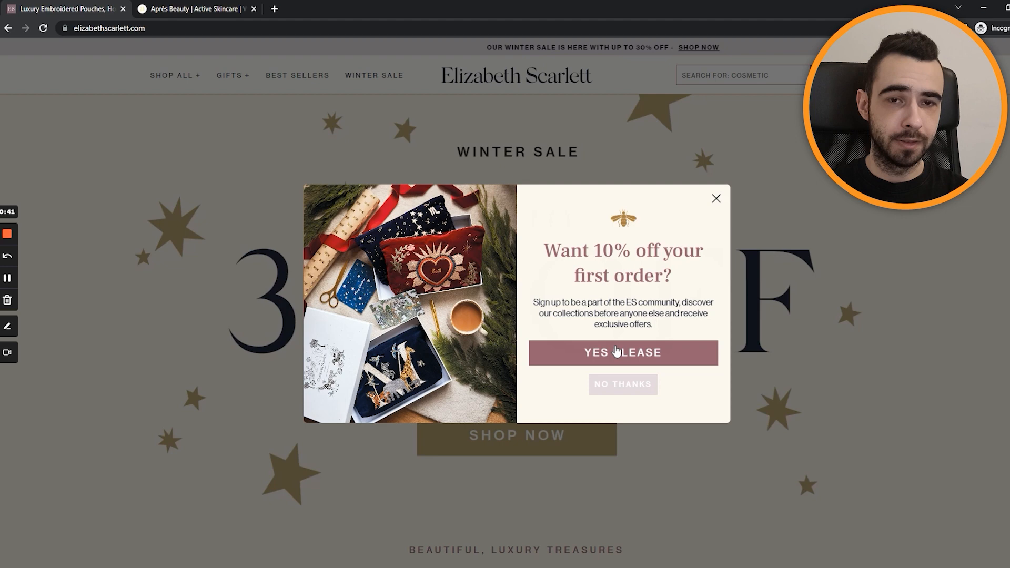
Accept Elizabeth Scarlett's 10% off offer to reach its email sign-up step, then move to another tab.
click(622, 353)
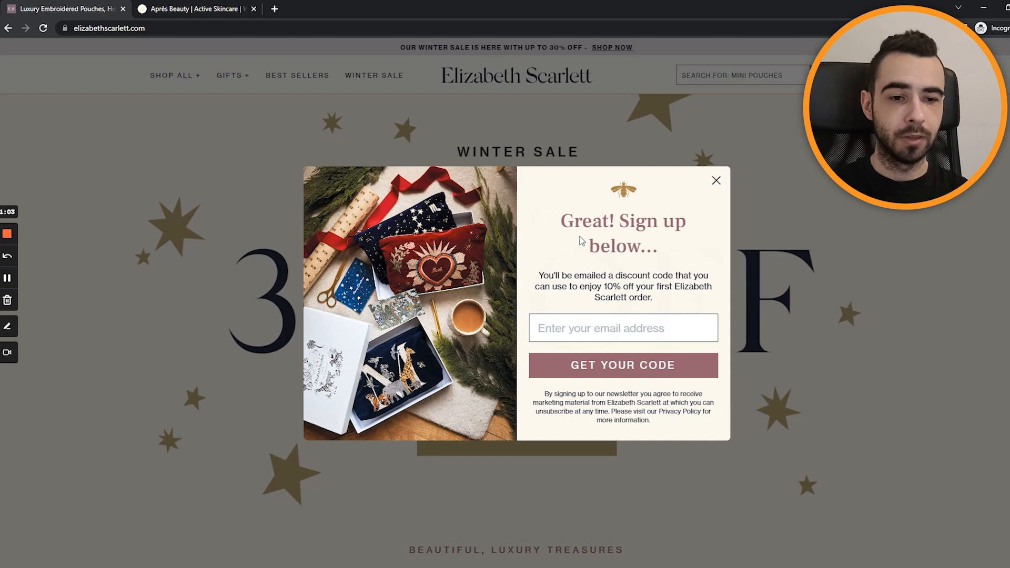
click(194, 9)
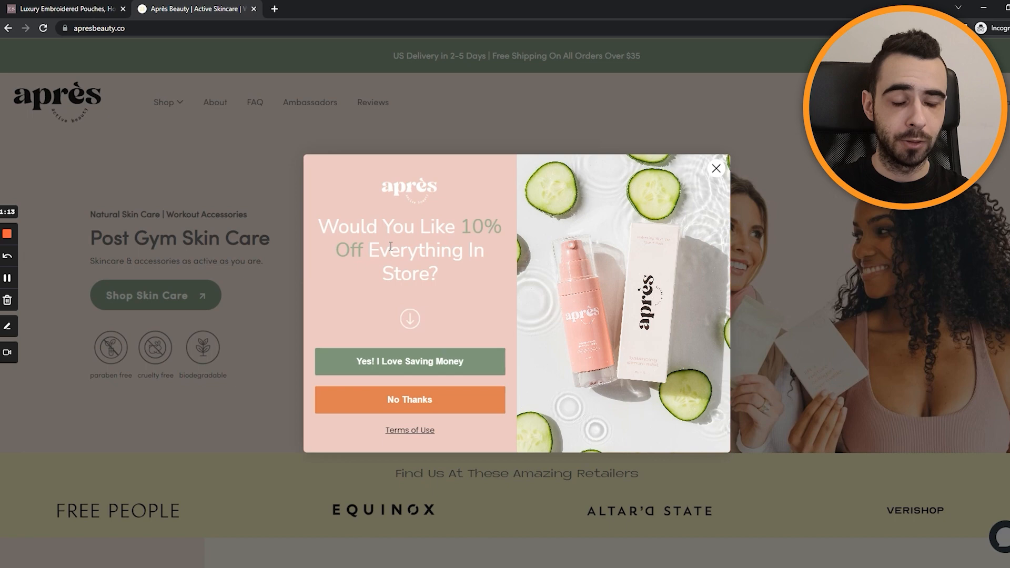
View Après Beauty's 'Would You Like 10% Off' popup for comparison.
click(409, 361)
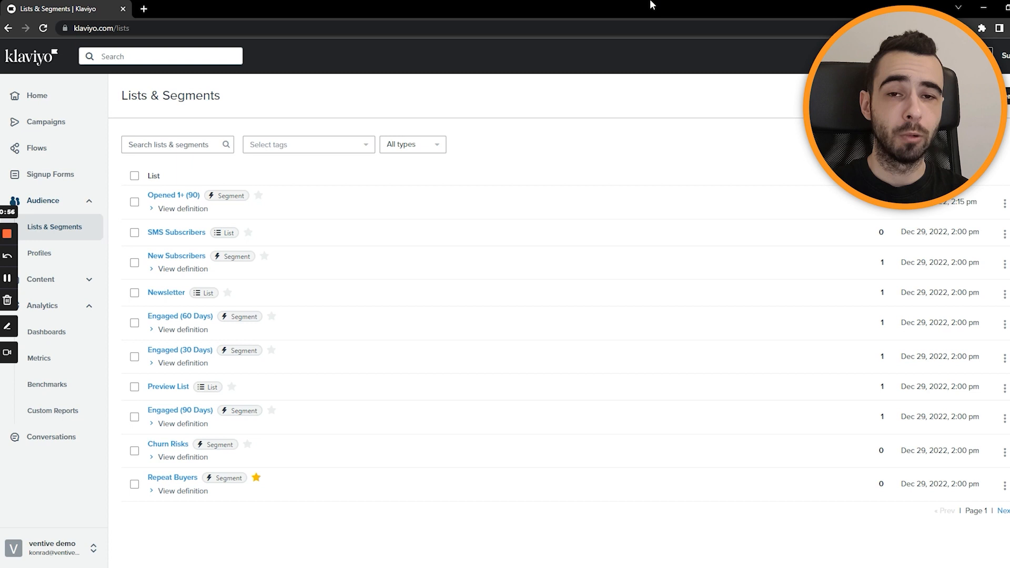
mouse_move(358, 81)
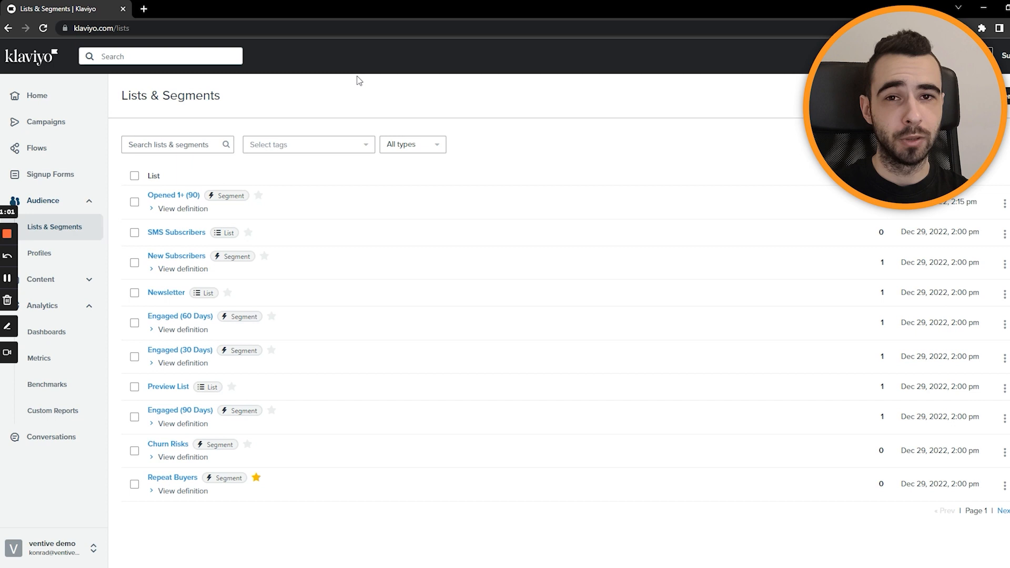
mouse_move(449, 292)
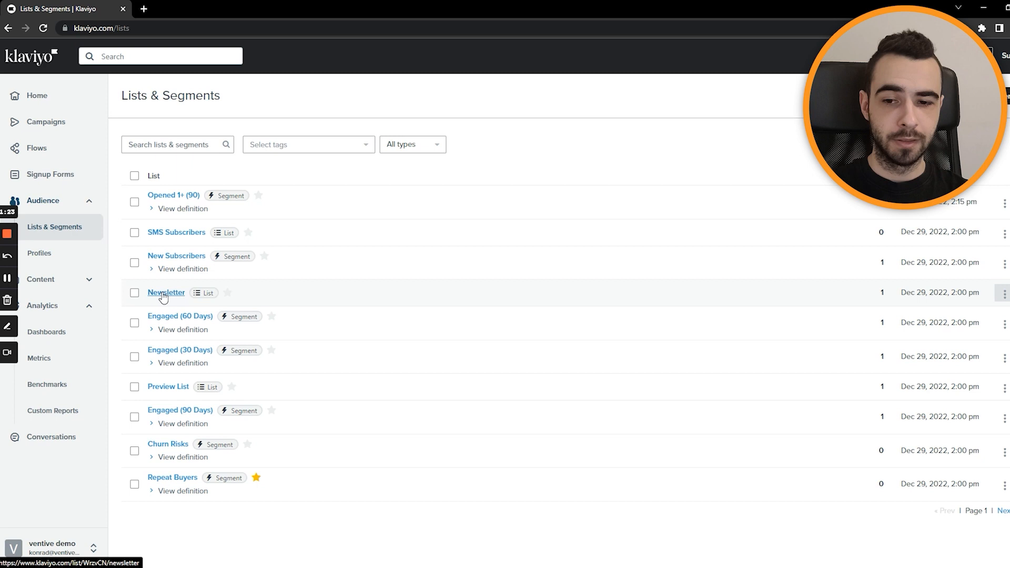
Open the Newsletter list from Lists & Segments.
click(165, 293)
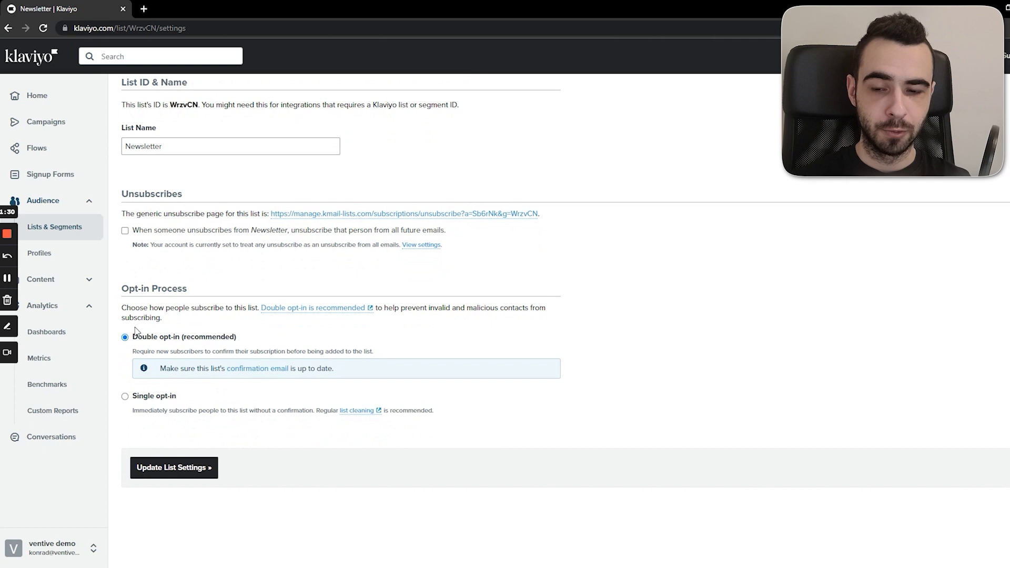
Set the Newsletter list to single opt-in, save the settings, and head to Flows.
click(173, 437)
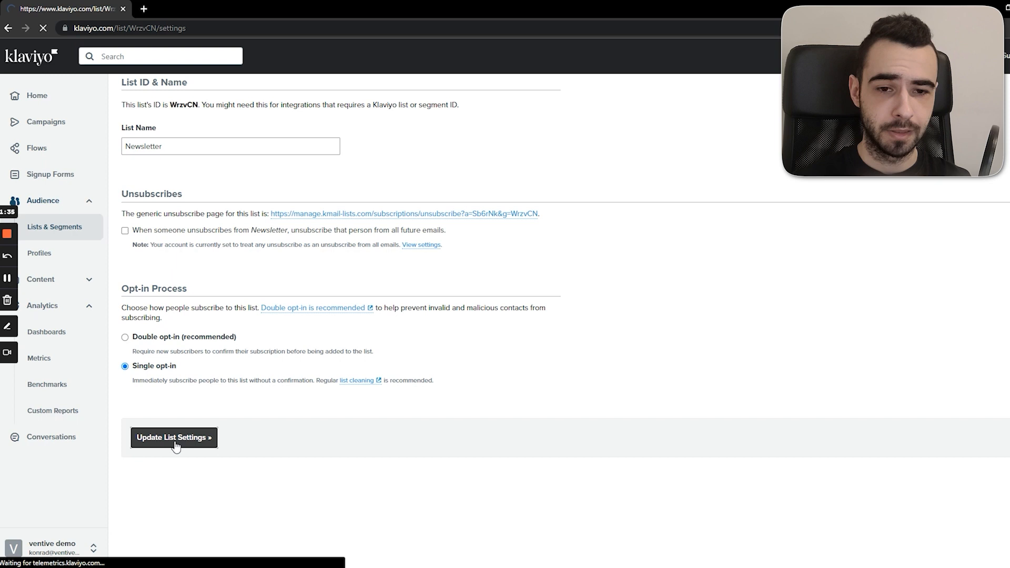
click(173, 438)
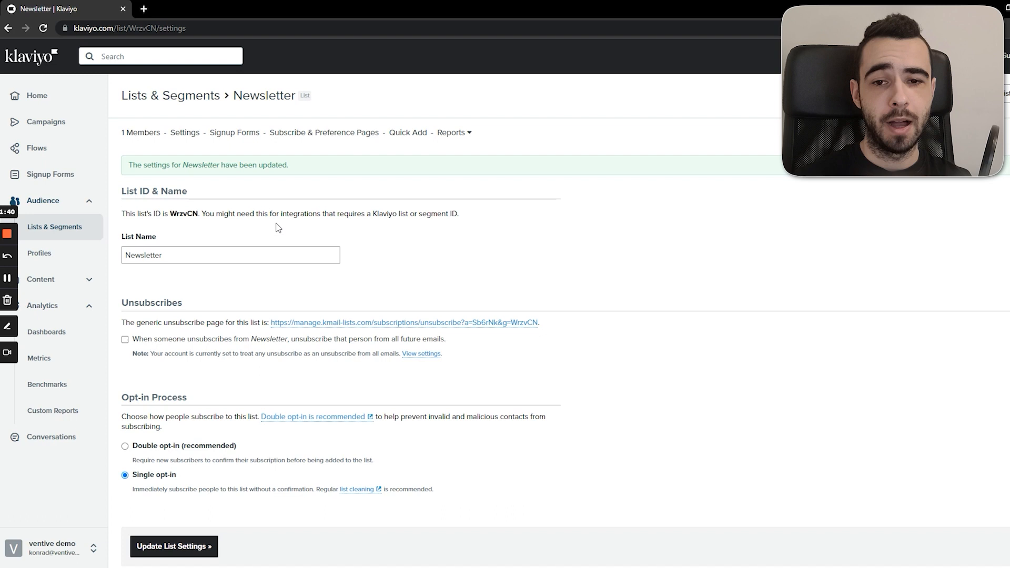
mouse_move(250, 206)
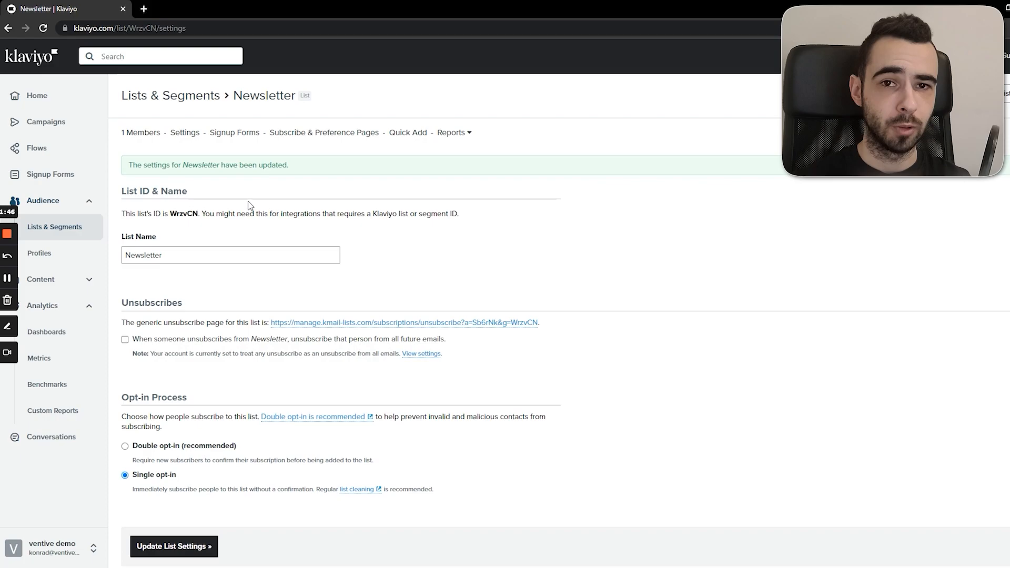
click(37, 147)
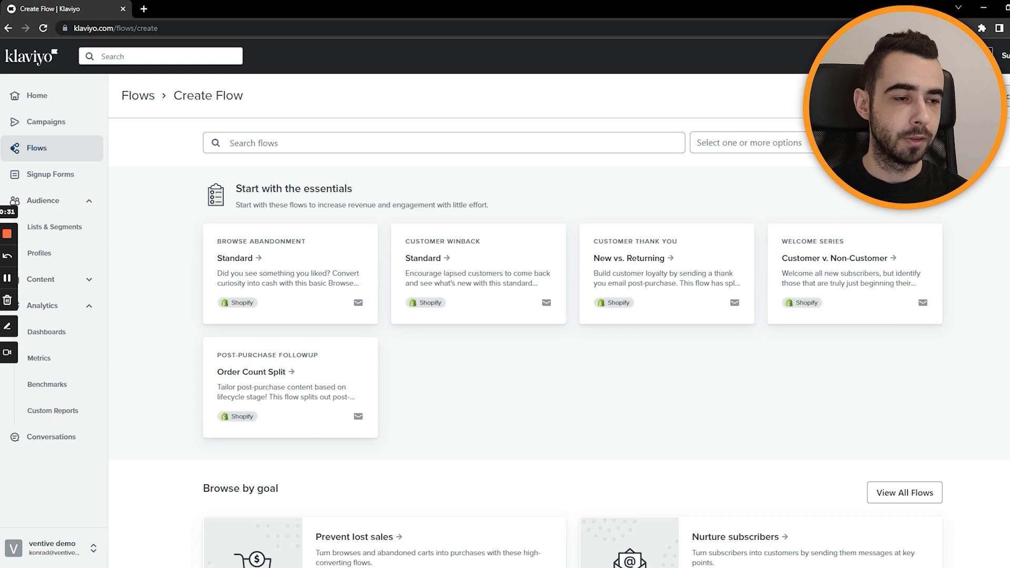
Create a new Welcome Series flow from scratch.
click(834, 259)
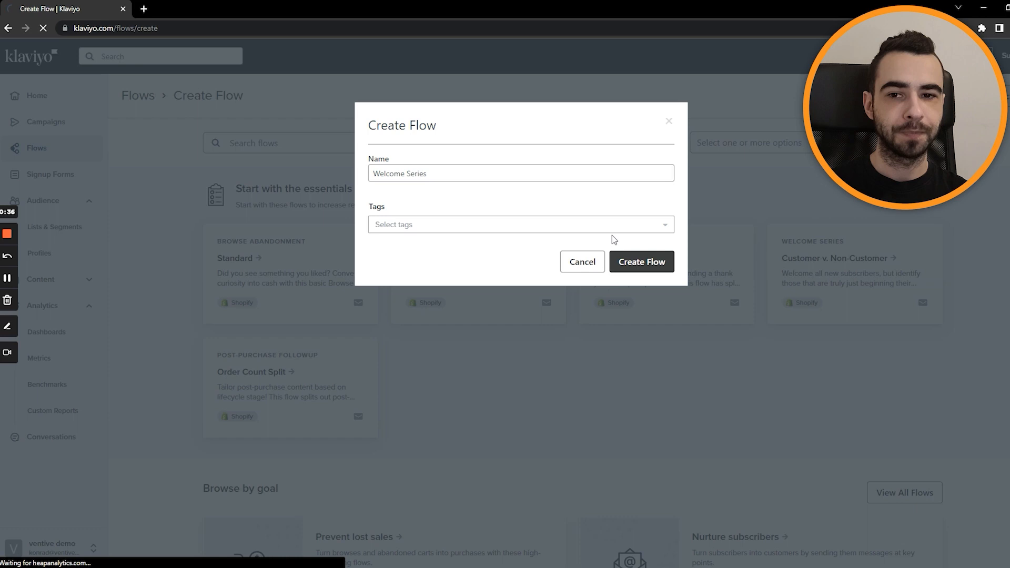
click(641, 262)
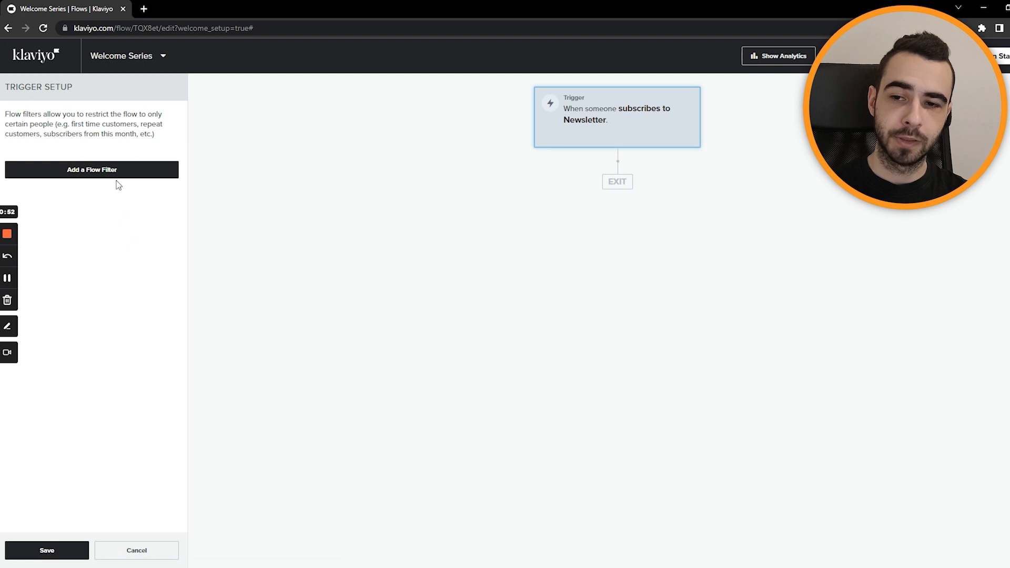
Add flow filters: Bounced Email zero times all time AND Placed Order zero times since starting flow.
click(91, 169)
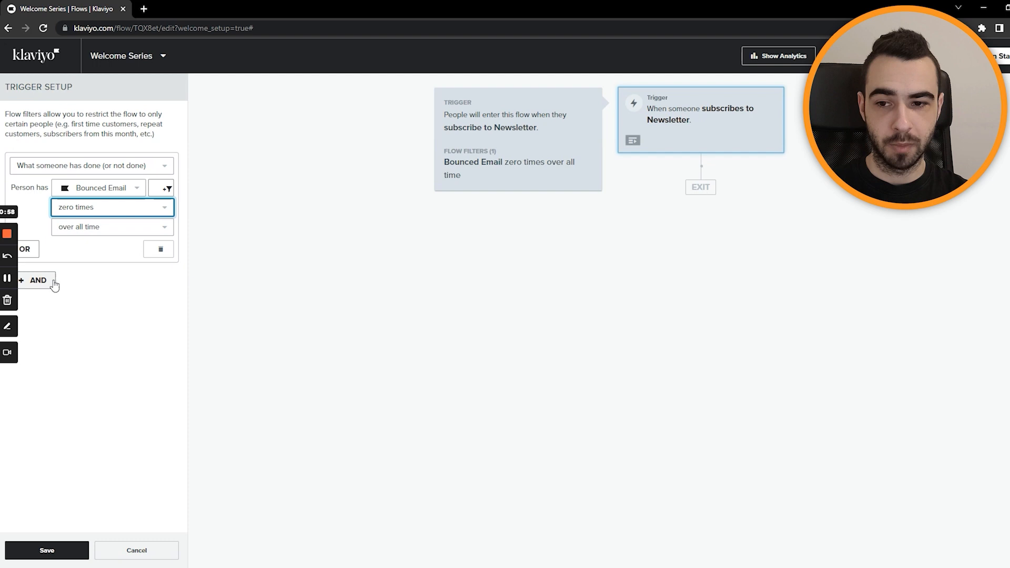
text(plac)
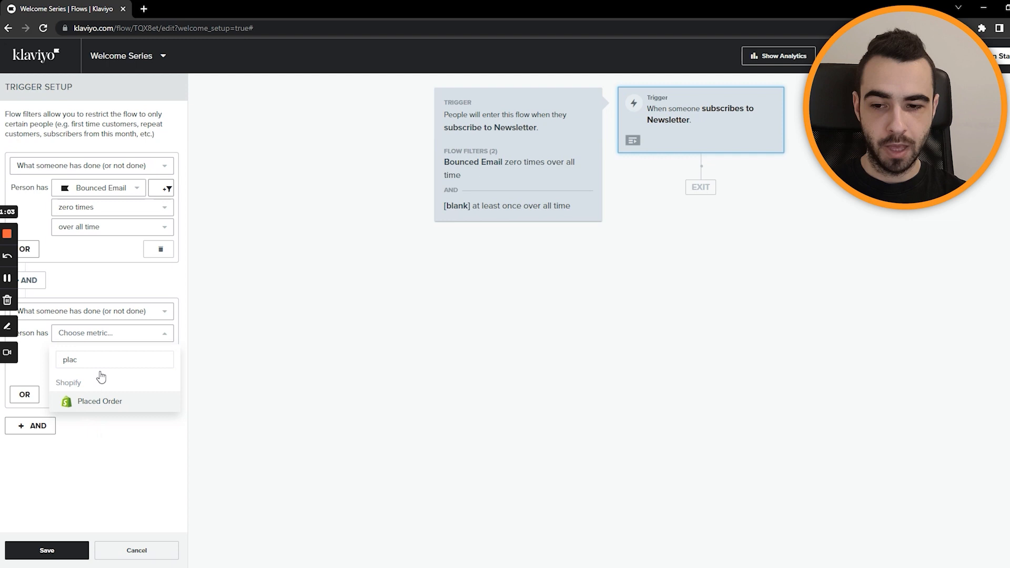
click(100, 401)
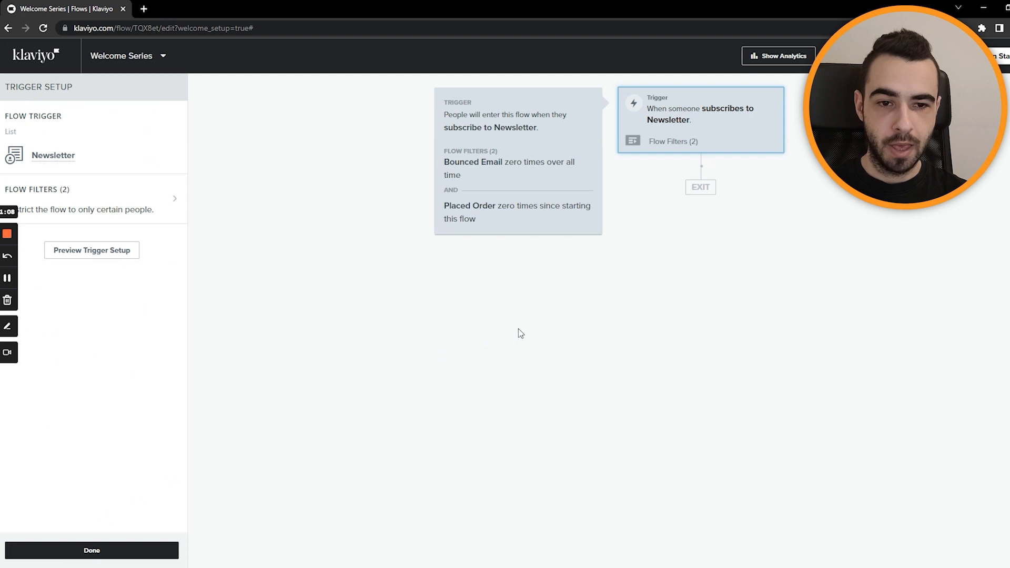
mouse_move(611, 223)
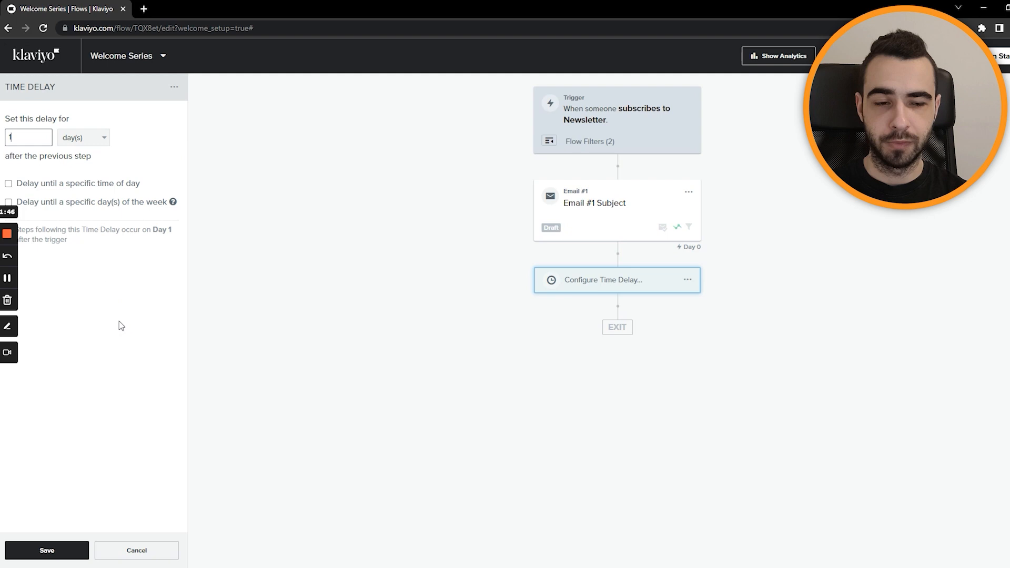
Confirm the one-day delay that follows Email #1 in the Welcome Series.
click(47, 551)
text(0)
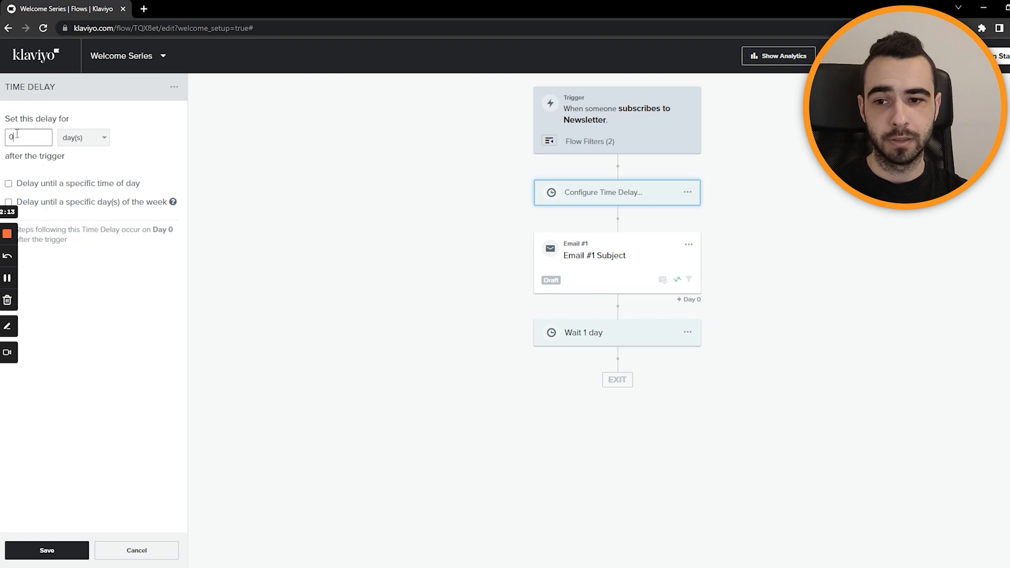
Set the delay before Email #1 to 15 minutes and reveal its options.
click(46, 550)
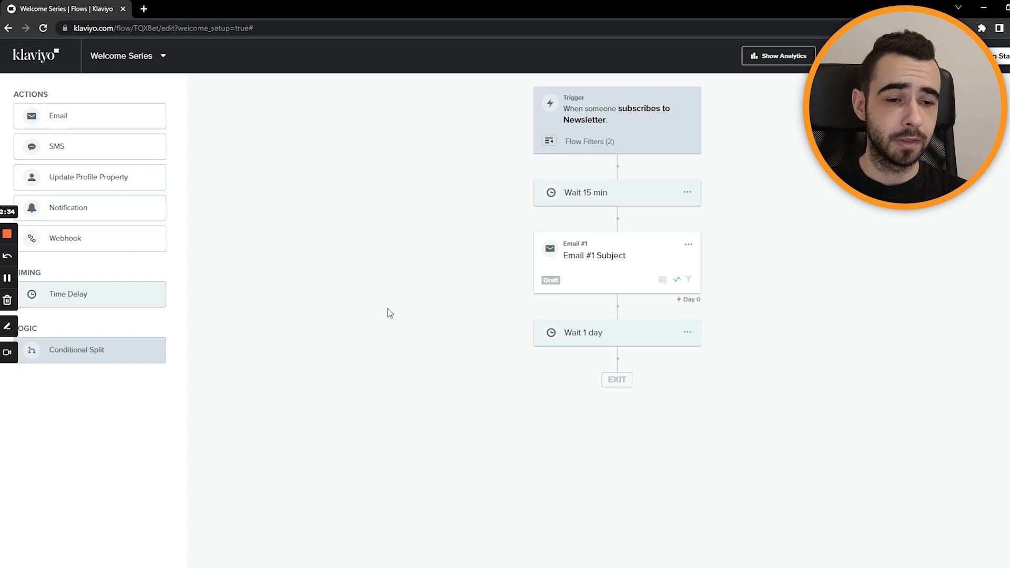
click(687, 191)
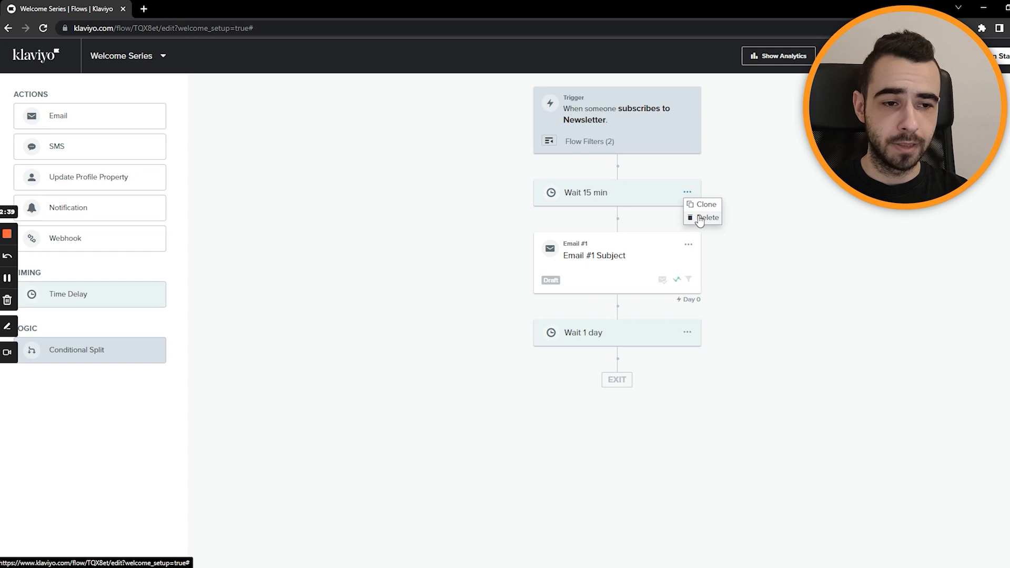
Delete the Wait 15 min step so Email #1 follows the trigger directly.
click(707, 218)
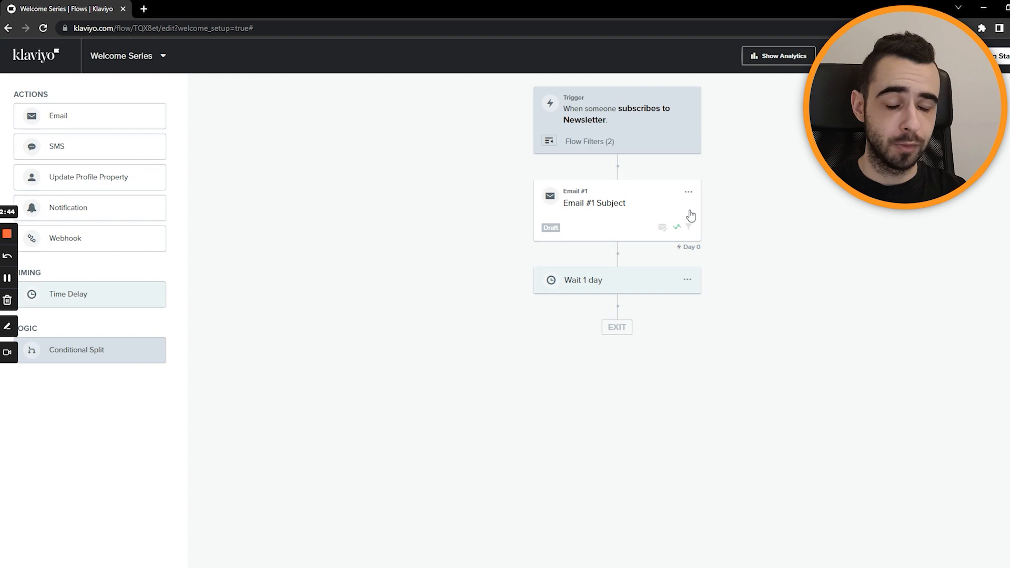
mouse_move(524, 207)
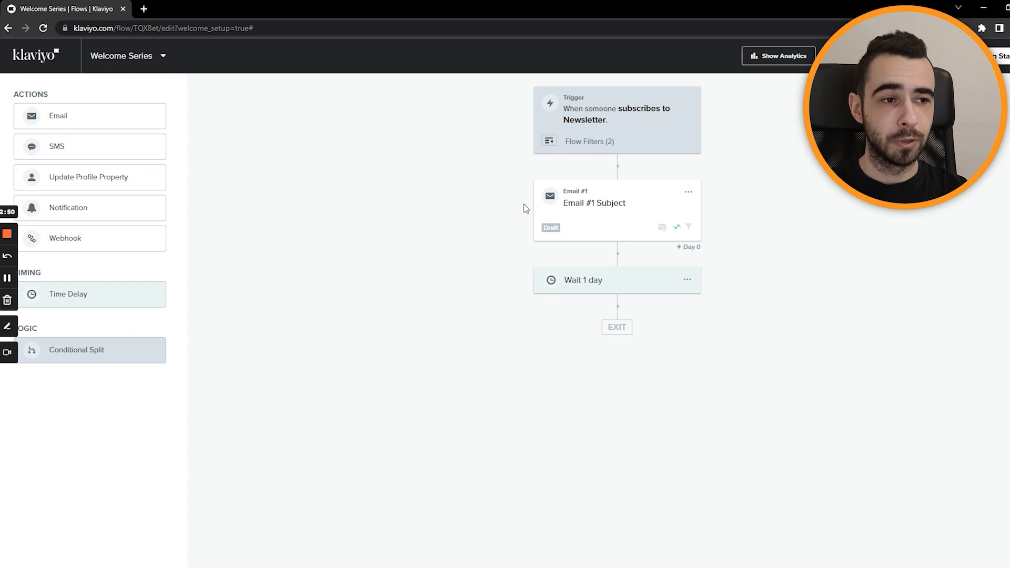
mouse_move(559, 314)
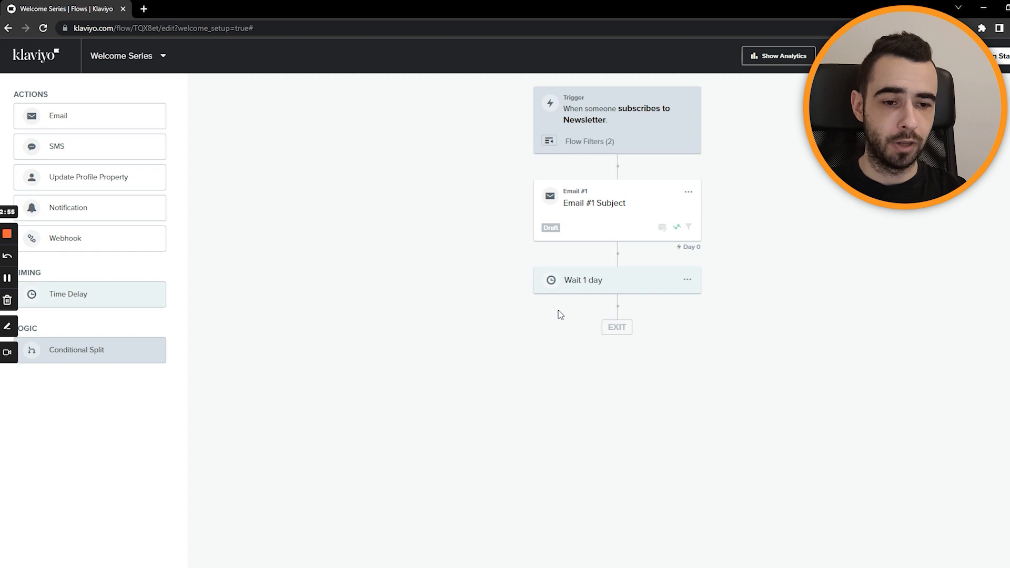
mouse_move(375, 280)
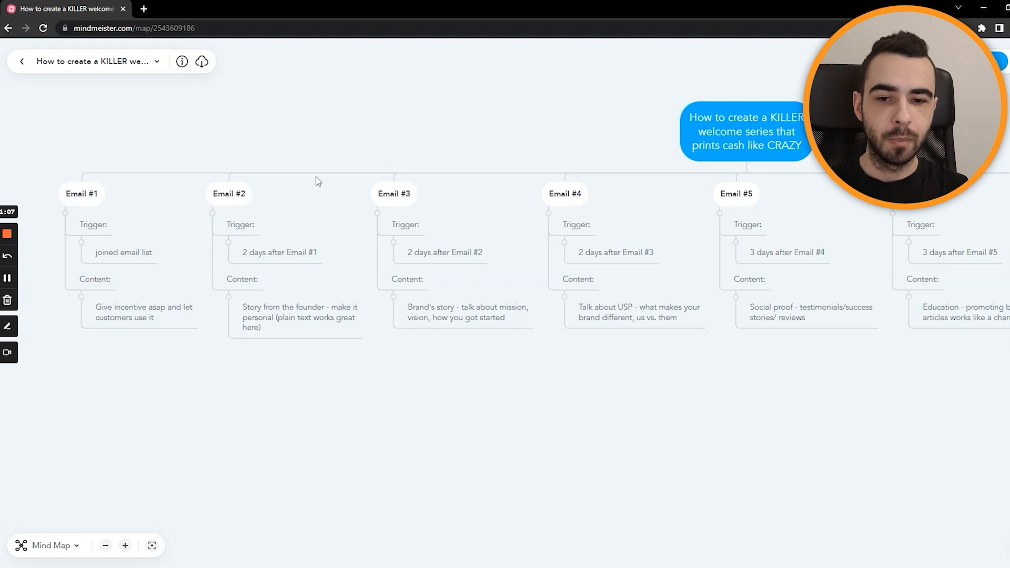
mouse_move(317, 140)
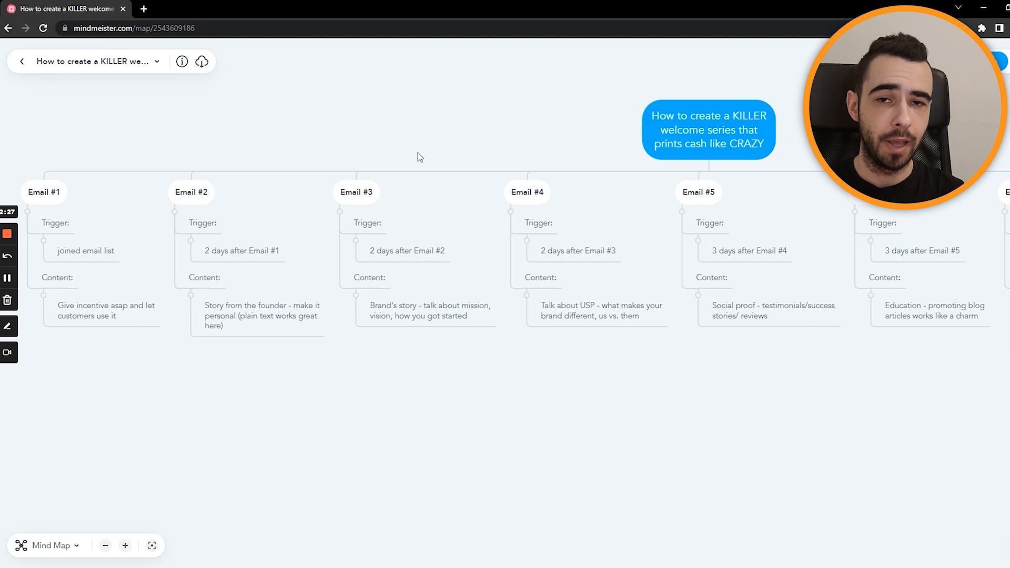
mouse_move(455, 138)
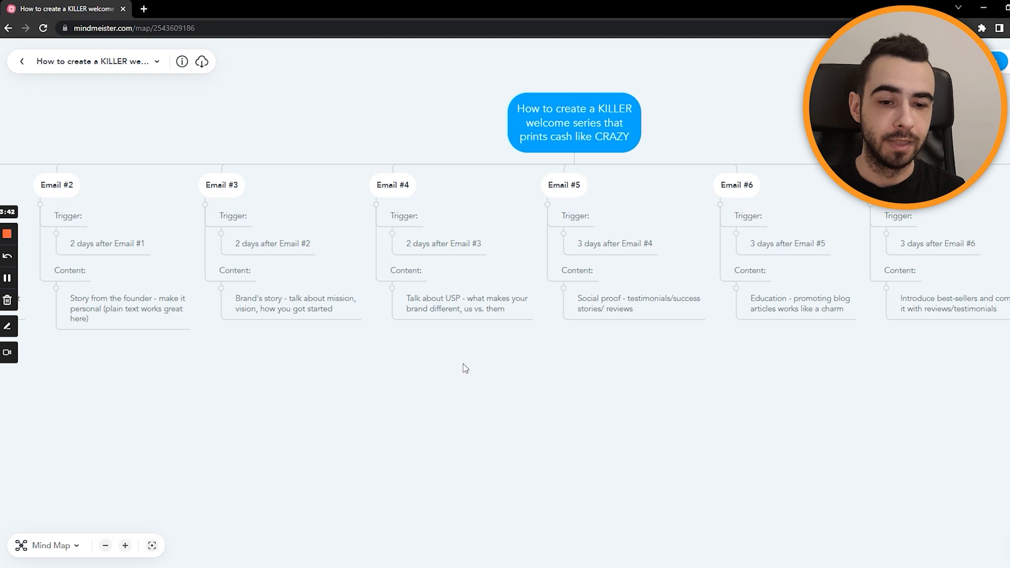
mouse_move(501, 343)
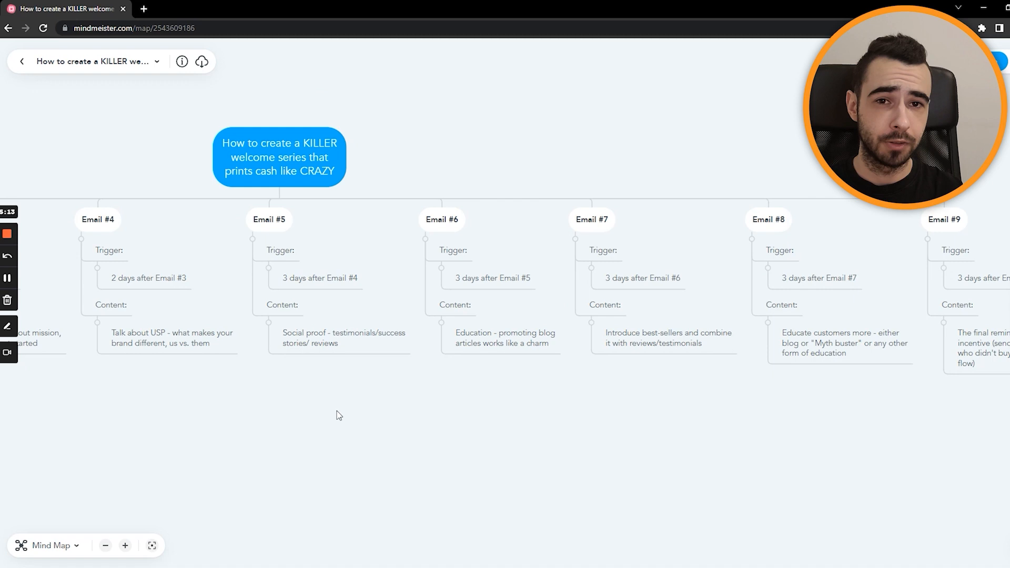
mouse_move(400, 388)
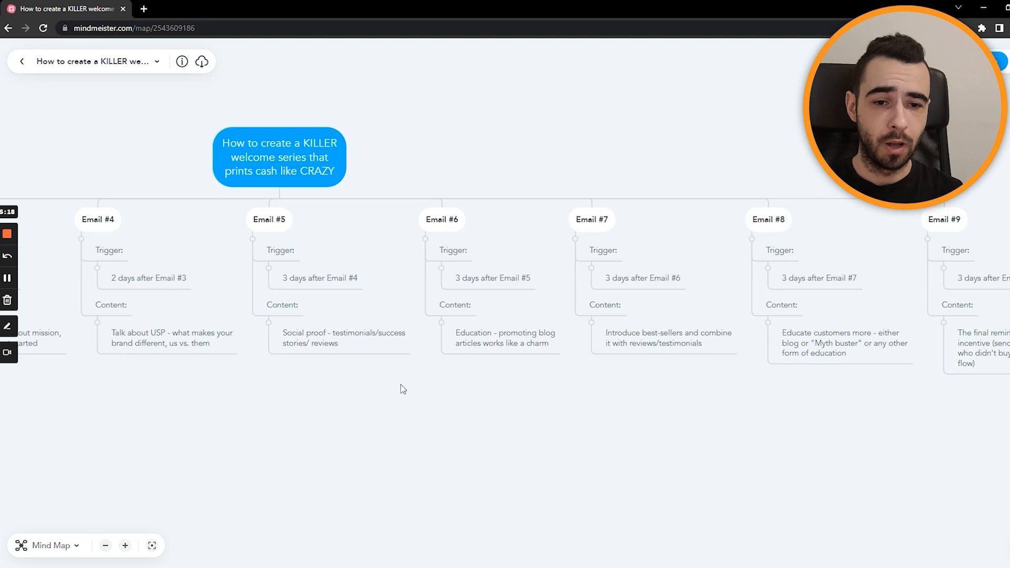
mouse_move(545, 393)
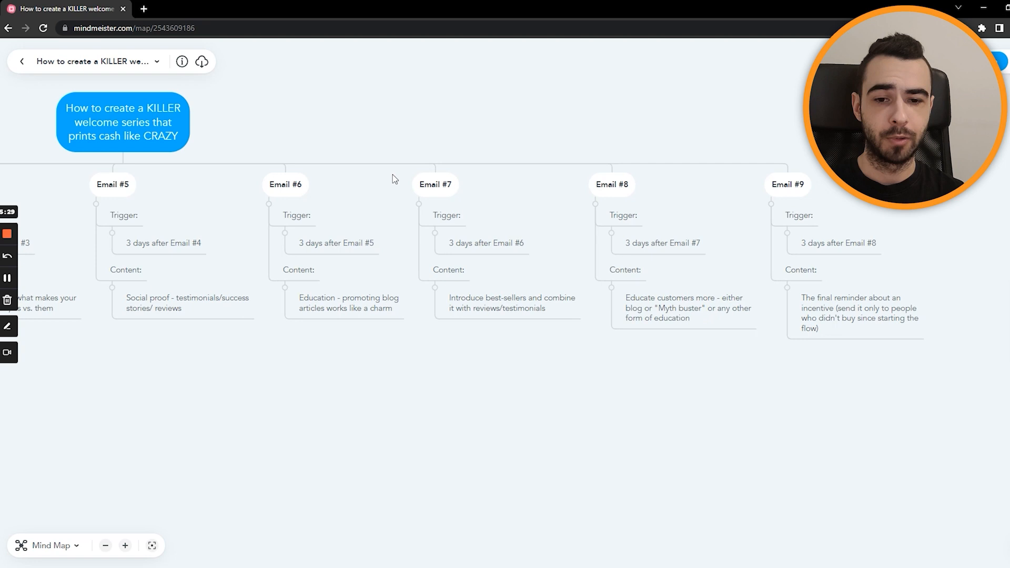
mouse_move(393, 216)
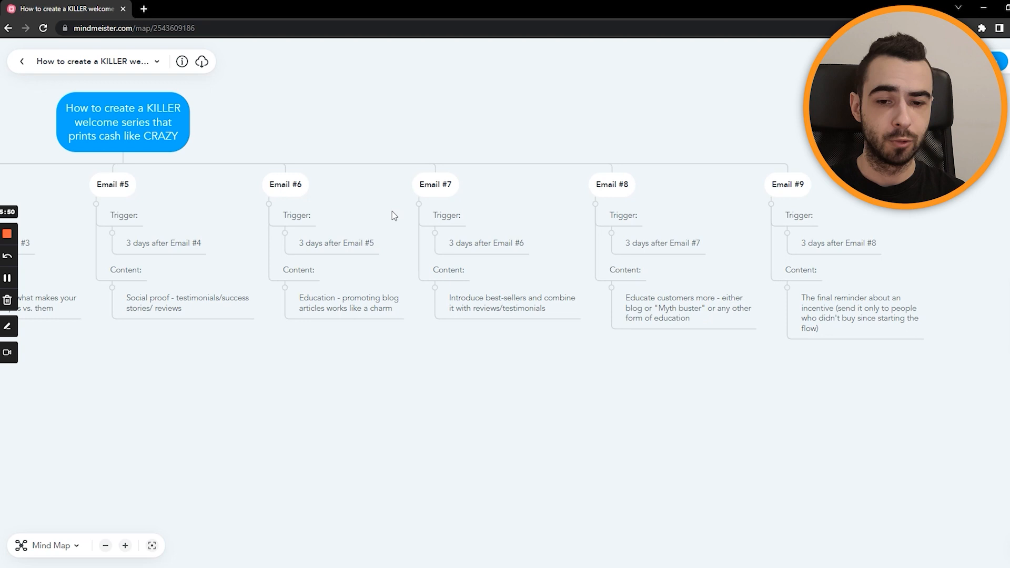
mouse_move(365, 343)
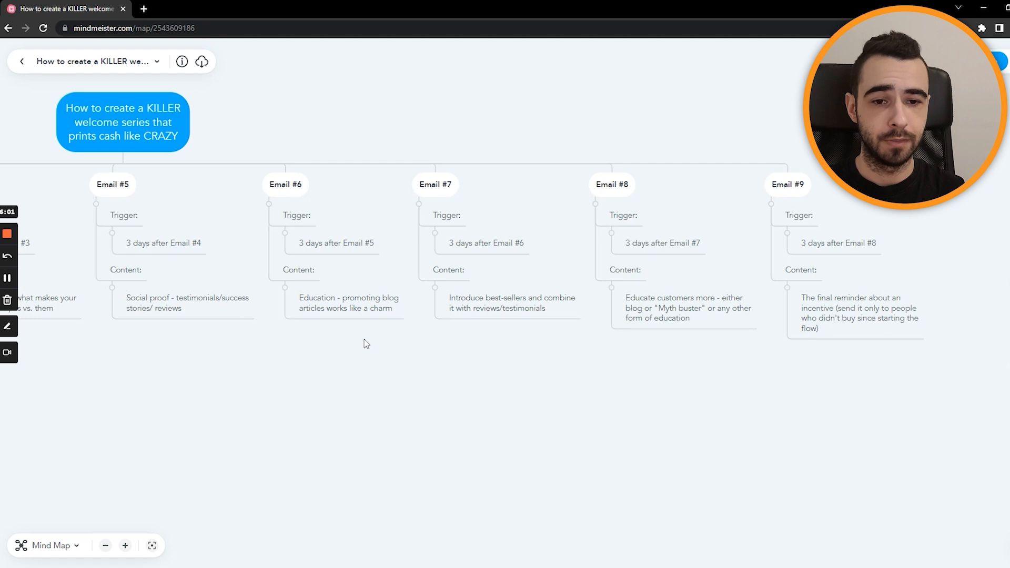
mouse_move(387, 349)
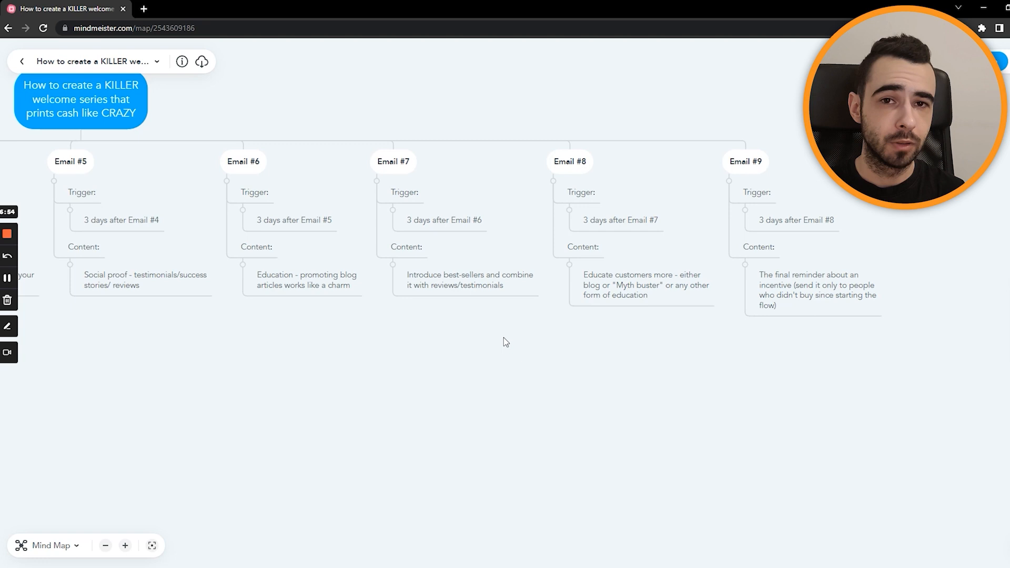
mouse_move(464, 301)
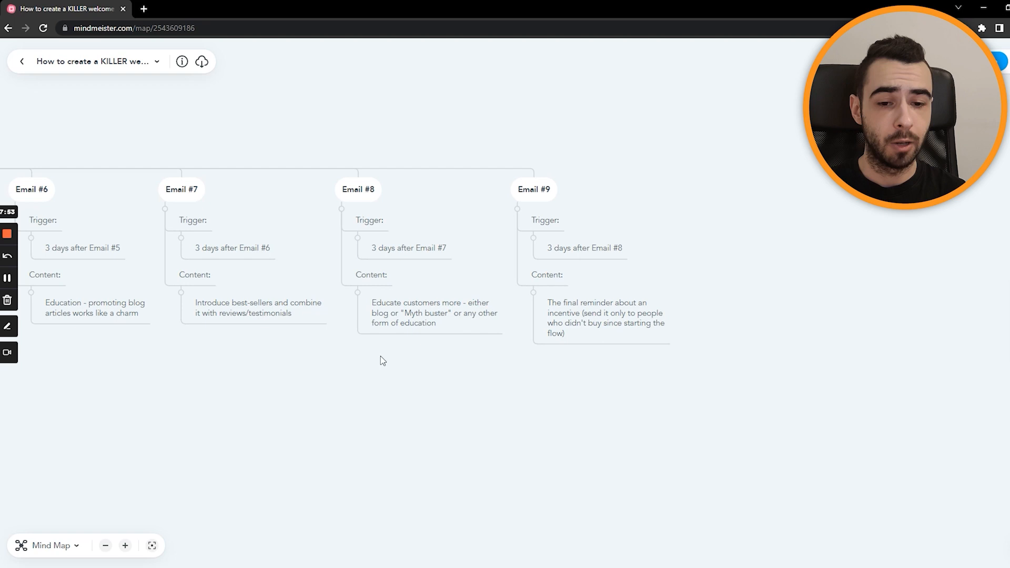
mouse_move(364, 308)
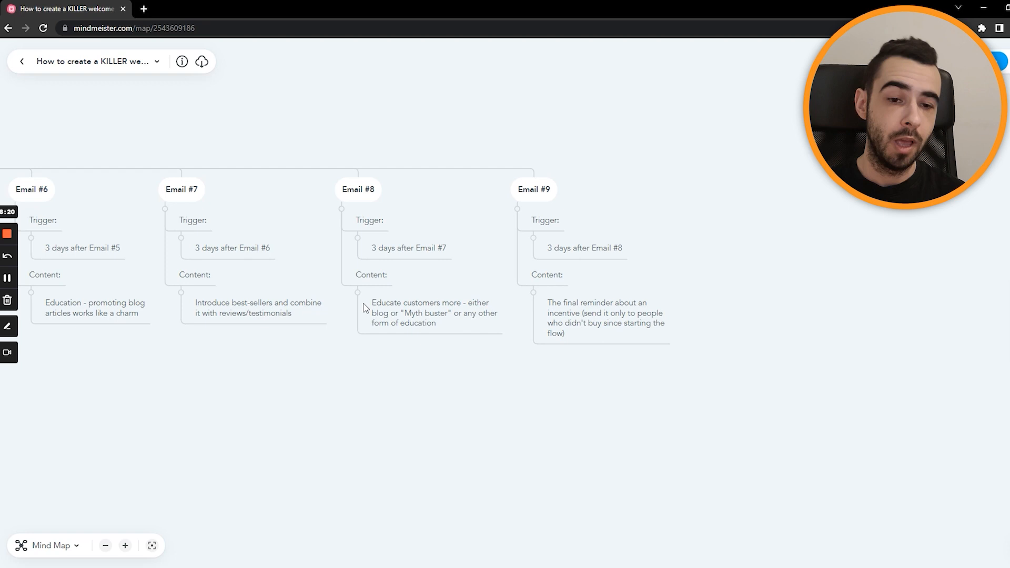
mouse_move(538, 407)
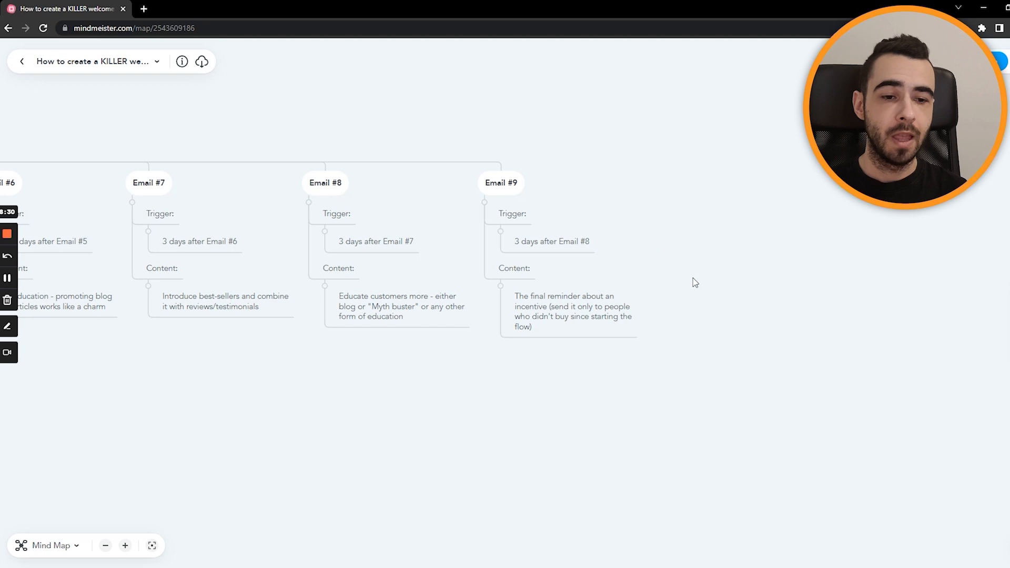
mouse_move(504, 257)
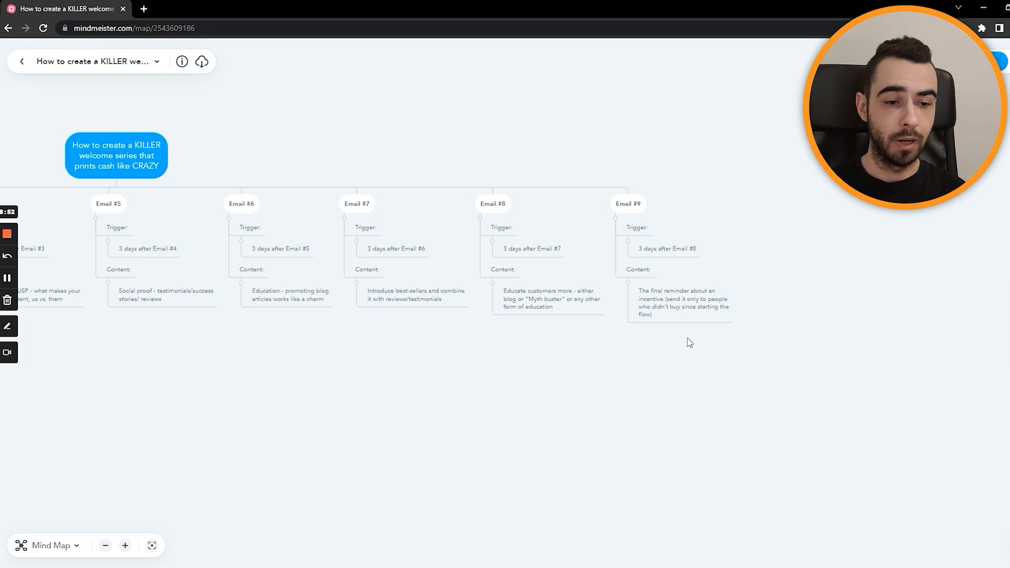
mouse_move(699, 298)
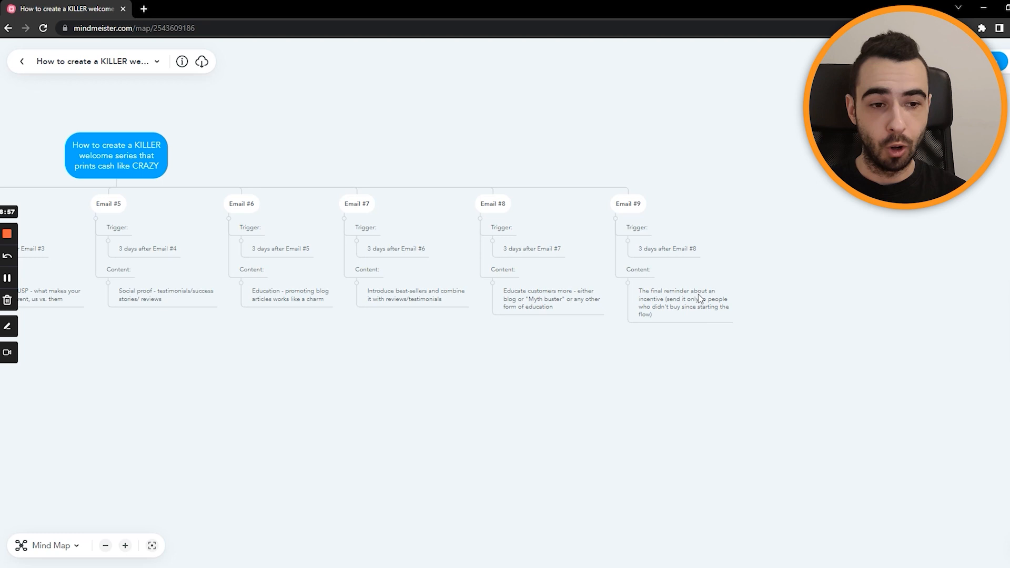
mouse_move(634, 187)
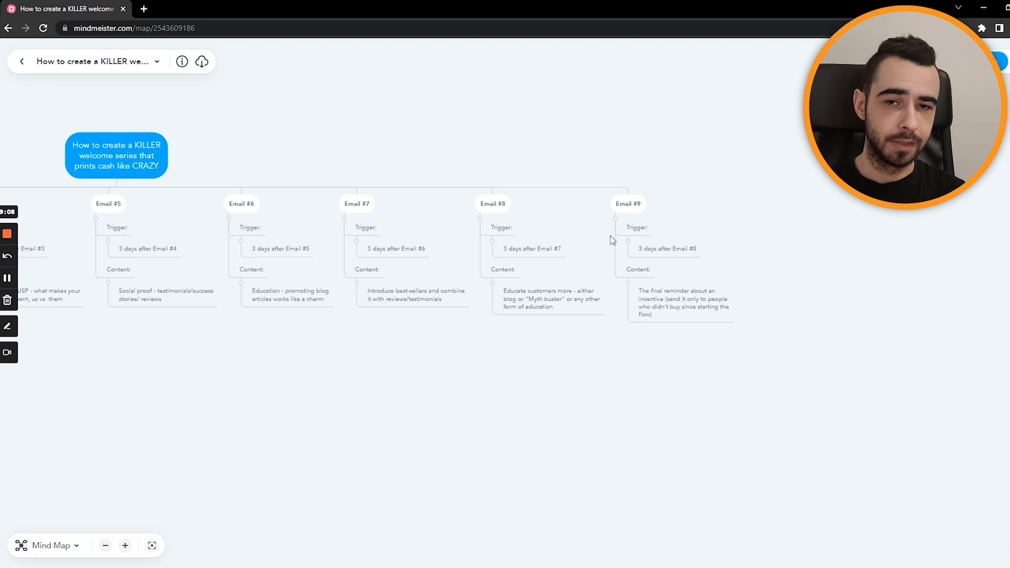
mouse_move(607, 372)
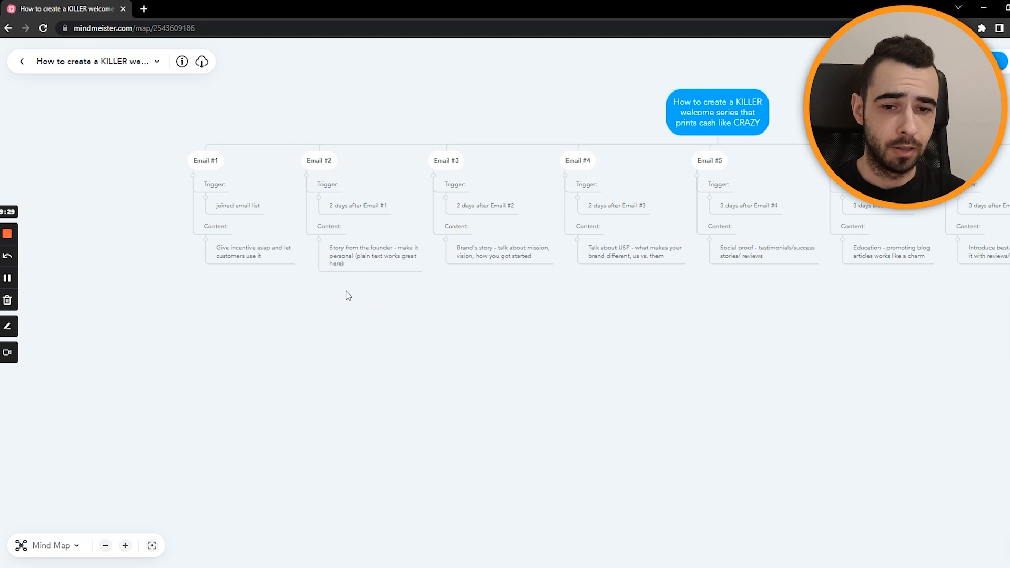
mouse_move(369, 282)
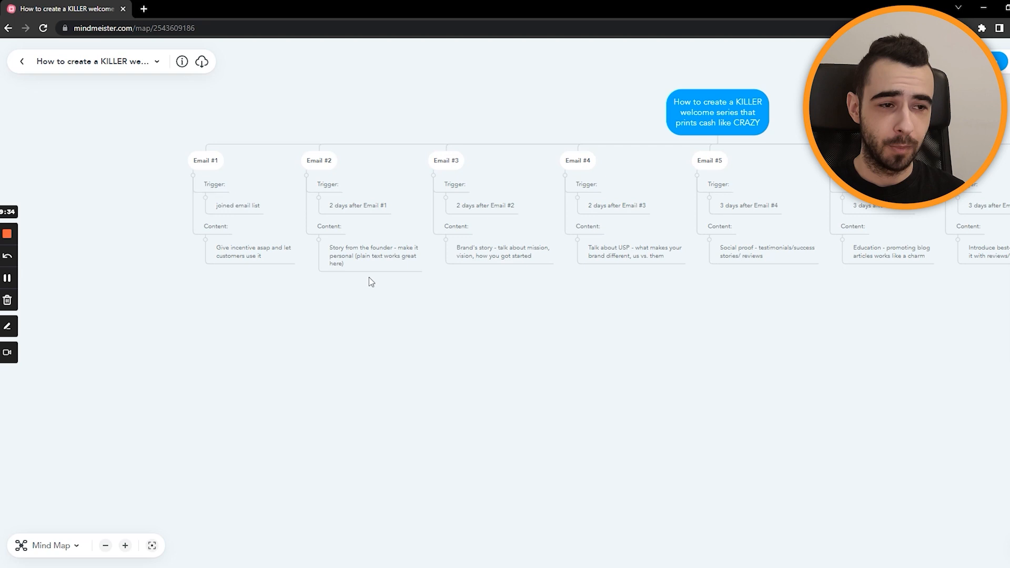
mouse_move(406, 296)
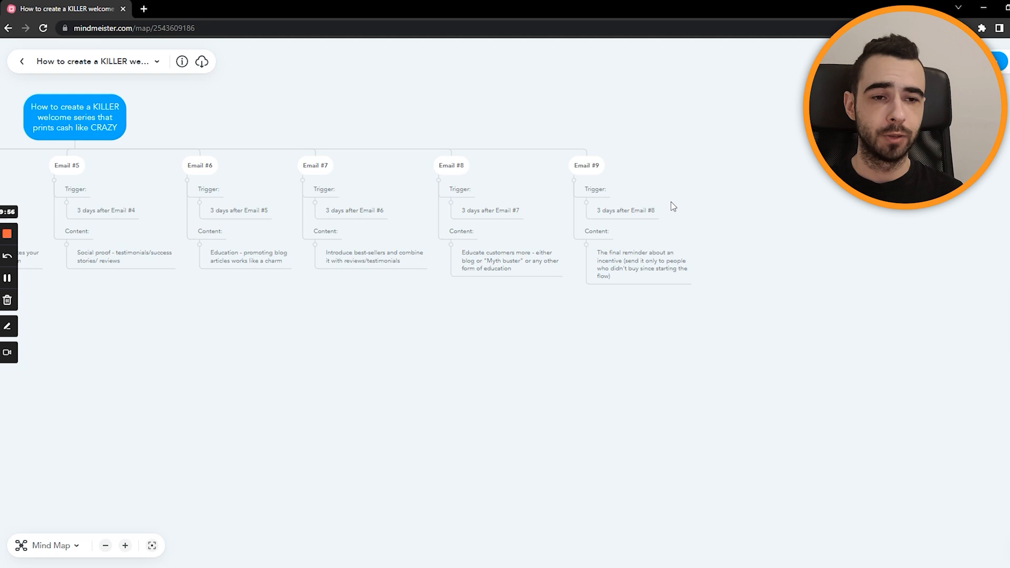
mouse_move(735, 269)
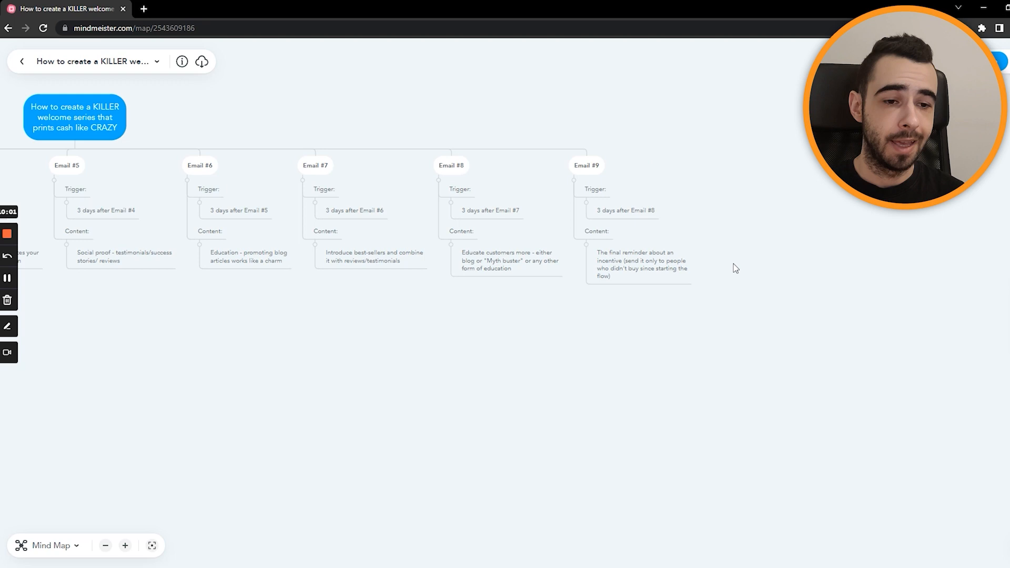
mouse_move(558, 342)
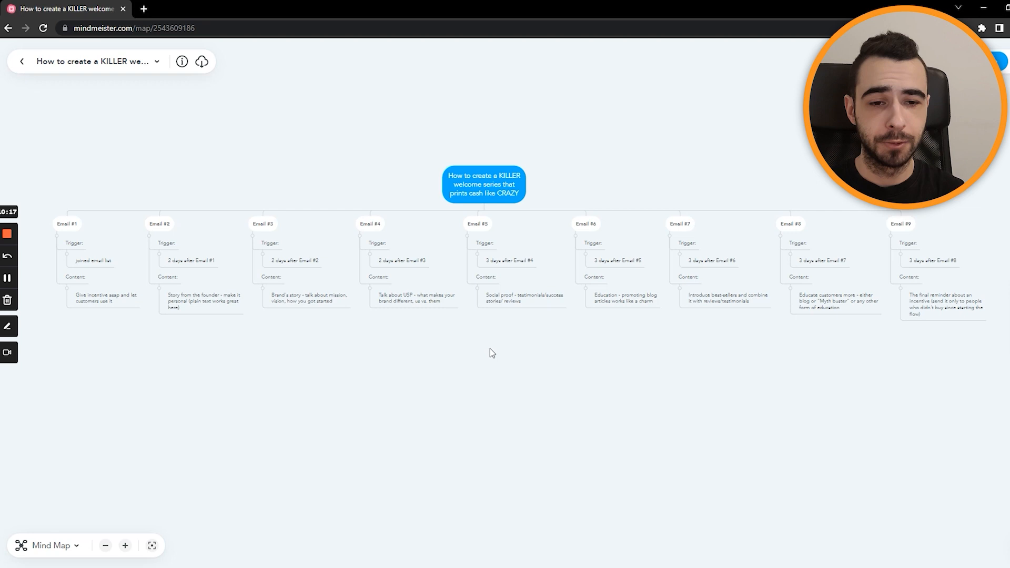
mouse_move(748, 329)
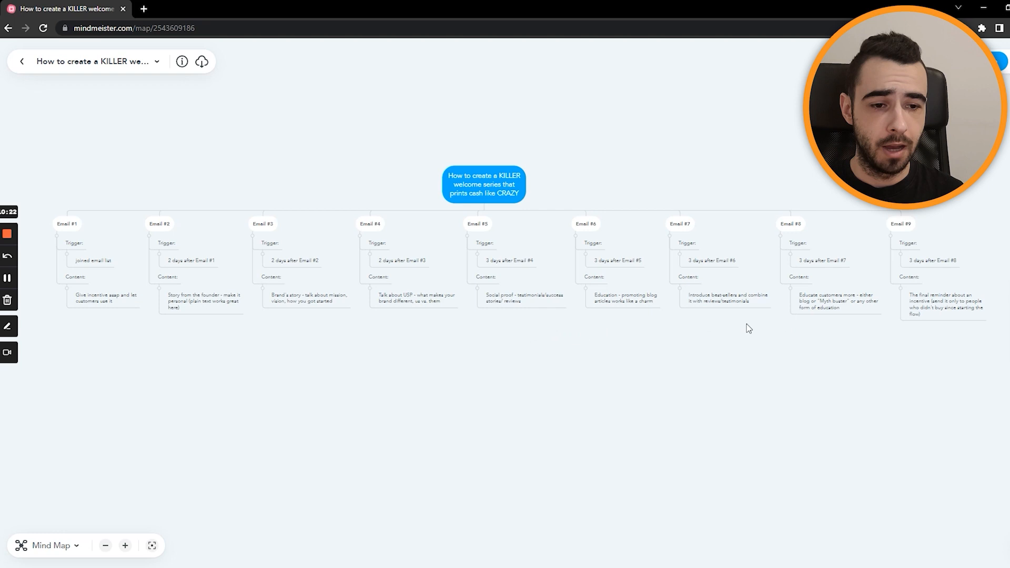
mouse_move(823, 330)
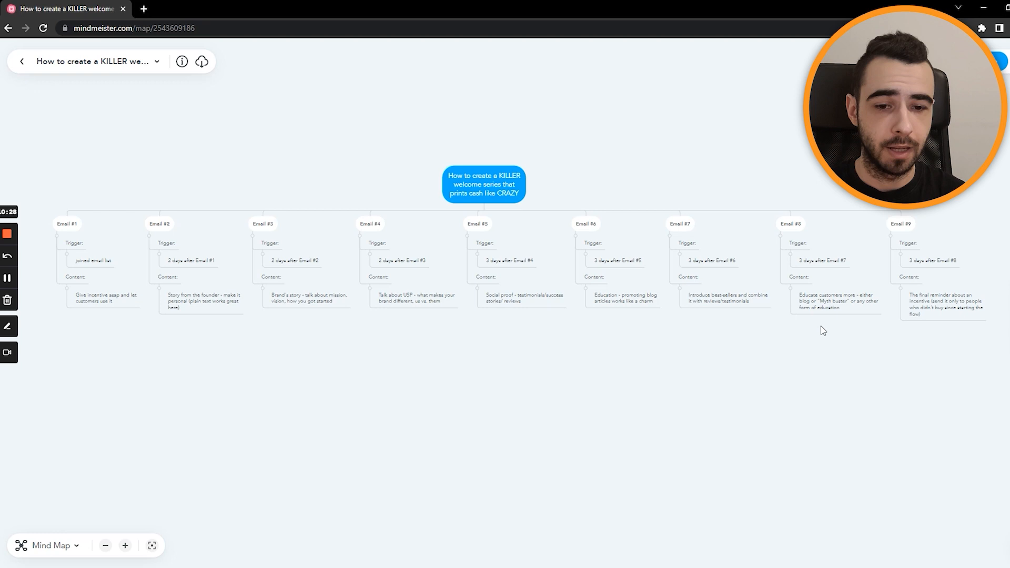
mouse_move(755, 280)
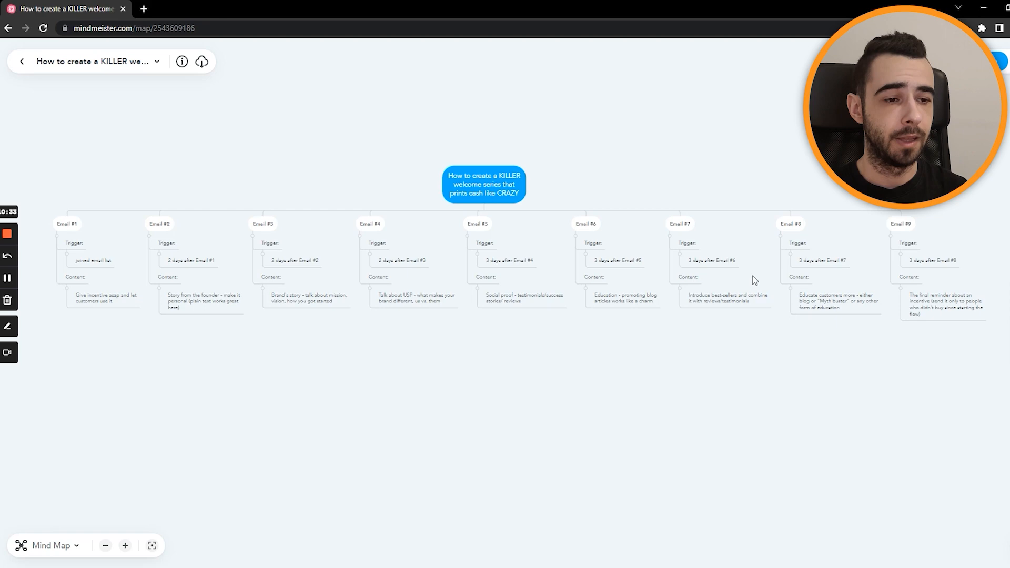